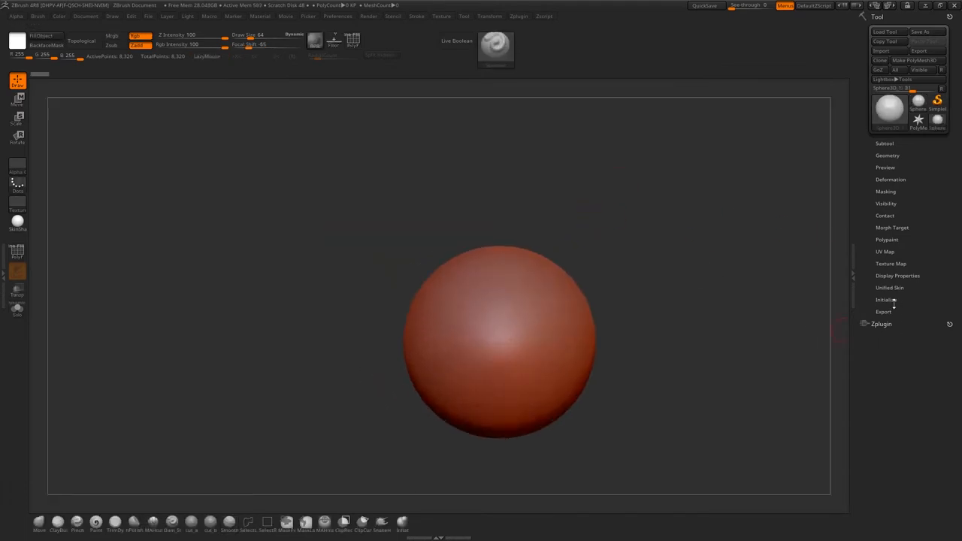
# Create a QCyl PolyMesh3D and scale it flat along Y into a wide disc.
pyautogui.click(915, 59)
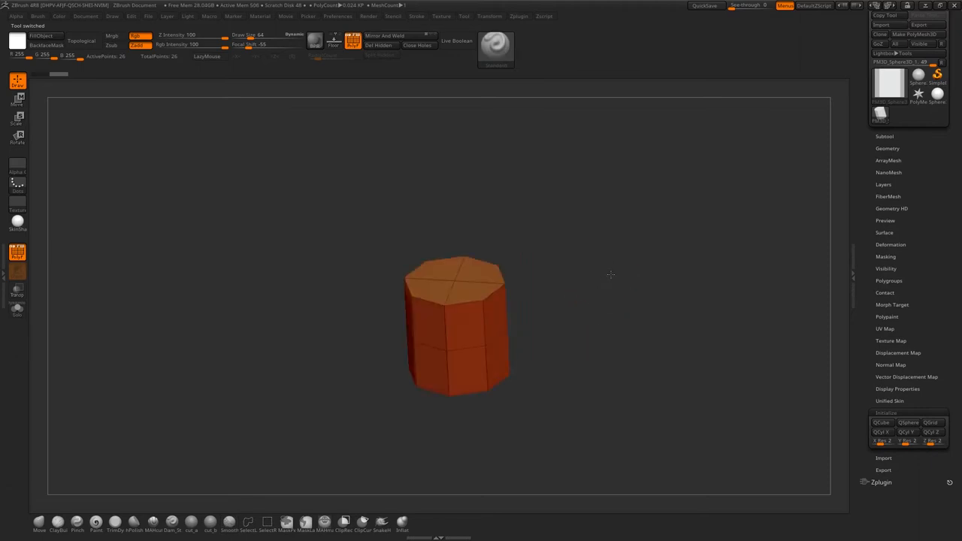
pyautogui.moveTo(611, 275); pyautogui.dragTo(606, 271)
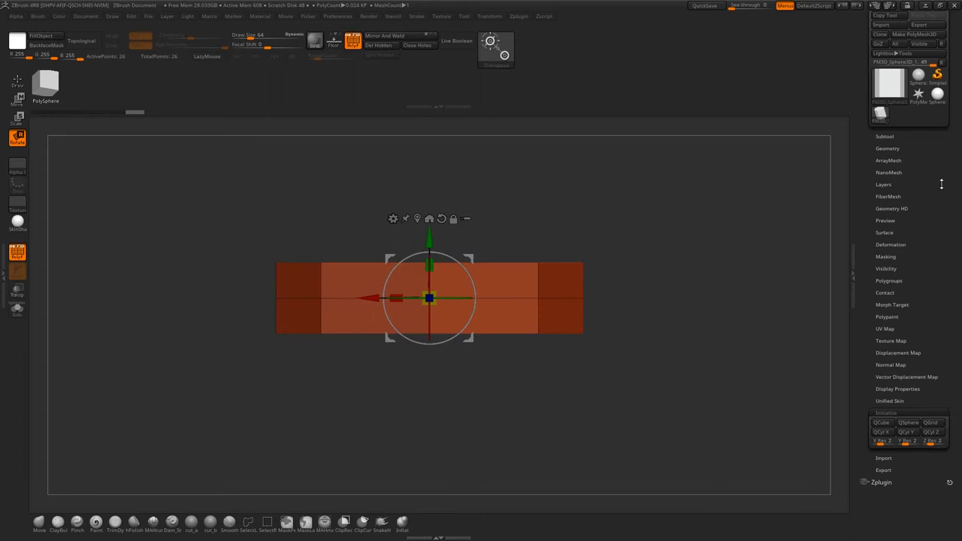
# View nonstick-frypans.jpg in Photoshop as handle and pan reference.
pyautogui.click(160, 528)
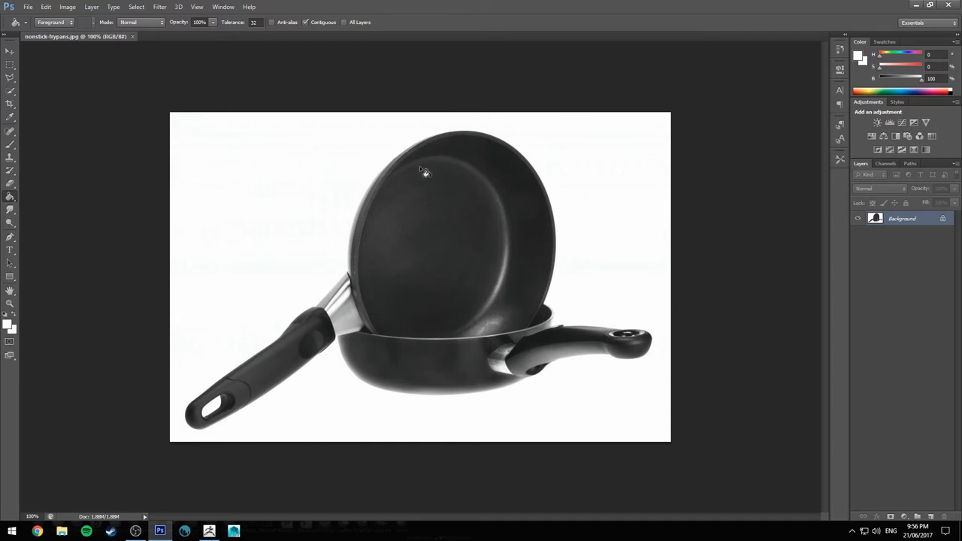
pyautogui.moveTo(420, 227)
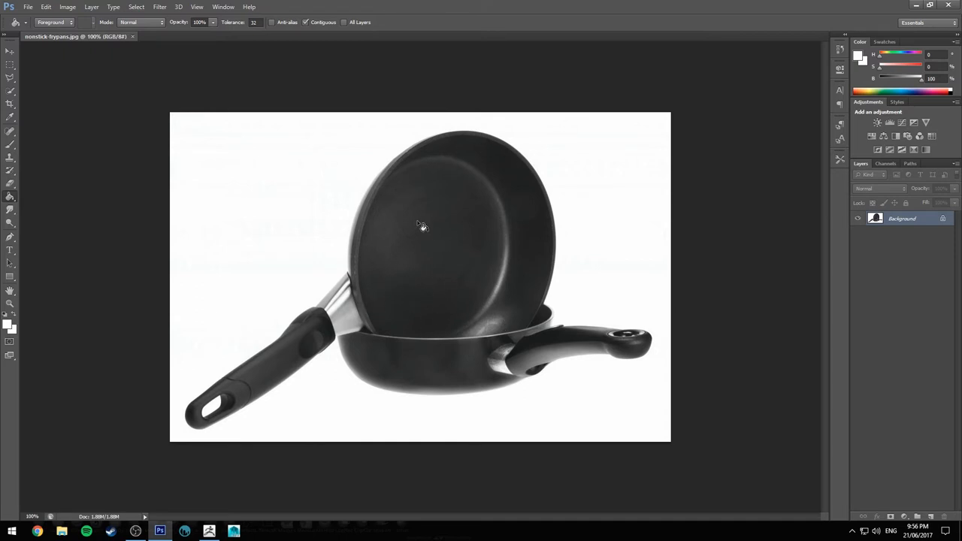
pyautogui.moveTo(474, 220)
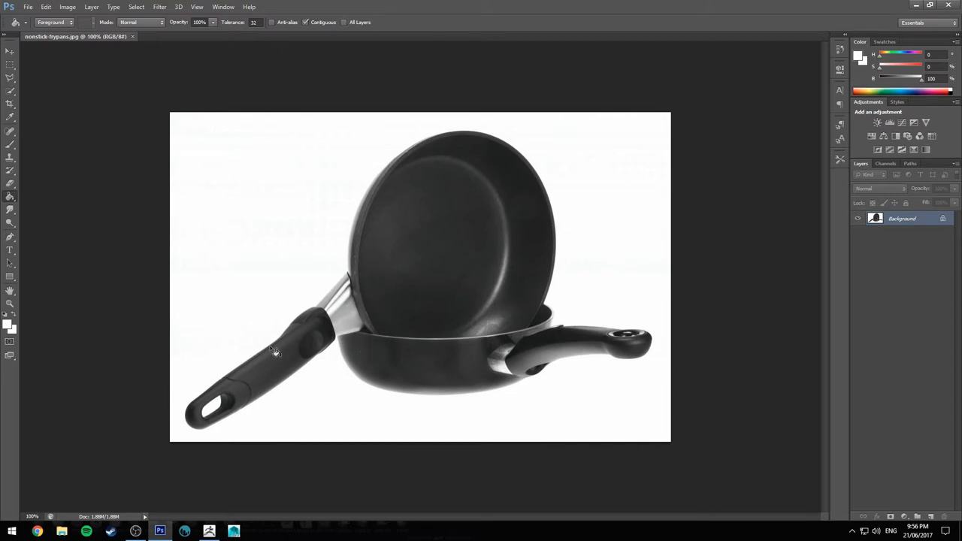
pyautogui.moveTo(298, 336)
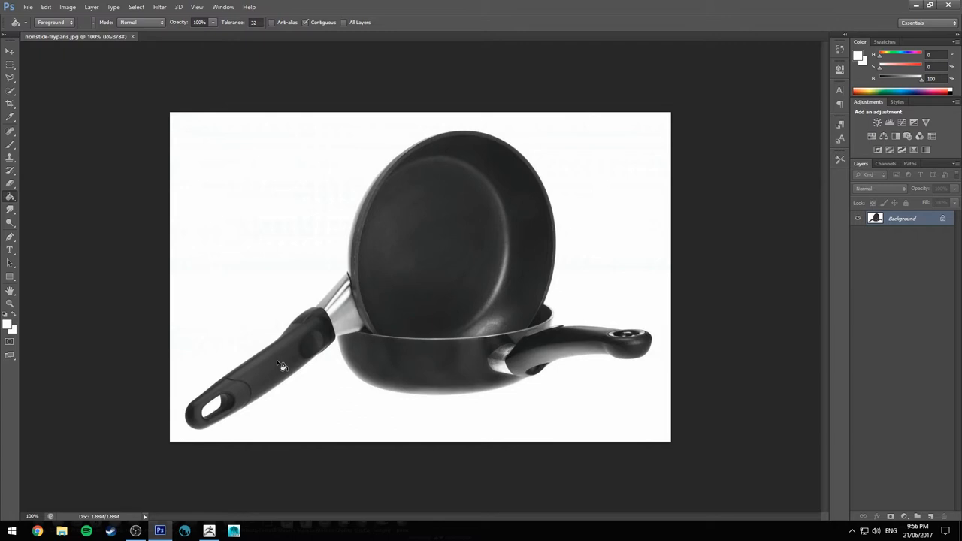
pyautogui.moveTo(406, 176)
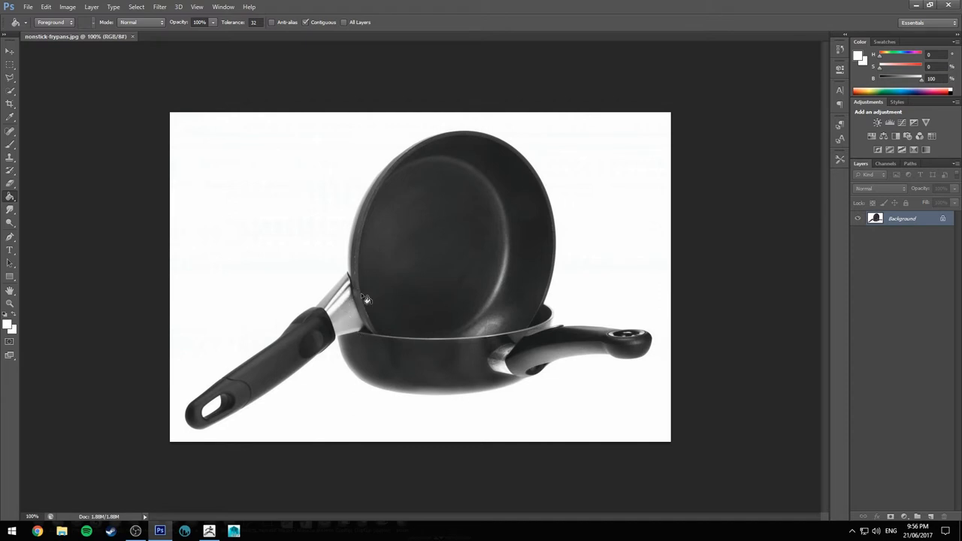
pyautogui.moveTo(369, 345)
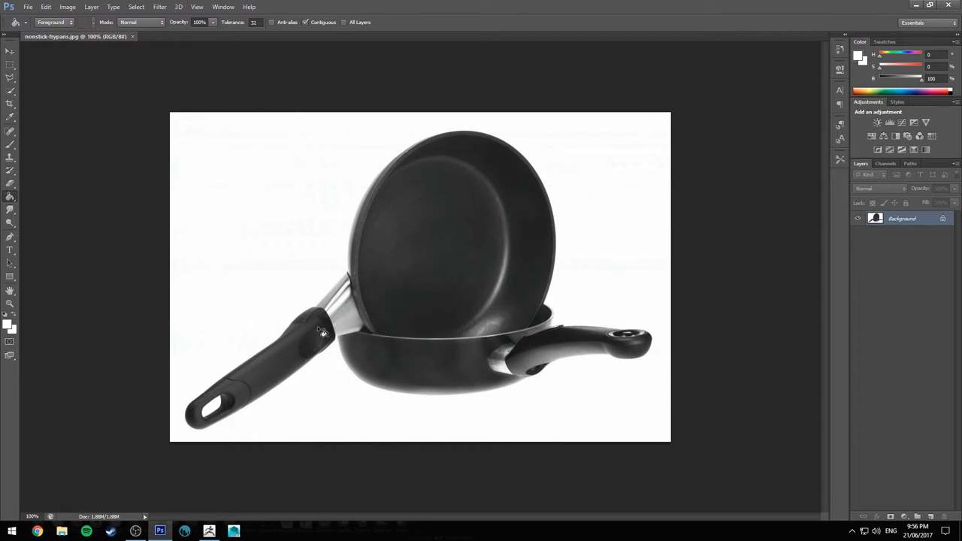
pyautogui.moveTo(276, 361)
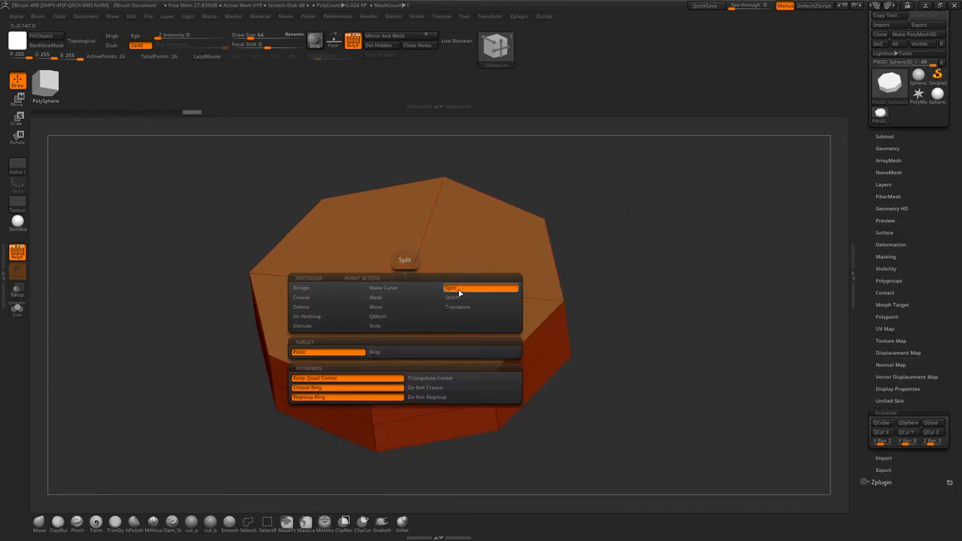
# Inset the top face with ZModeler and push it down to form the pan walls.
pyautogui.click(480, 288)
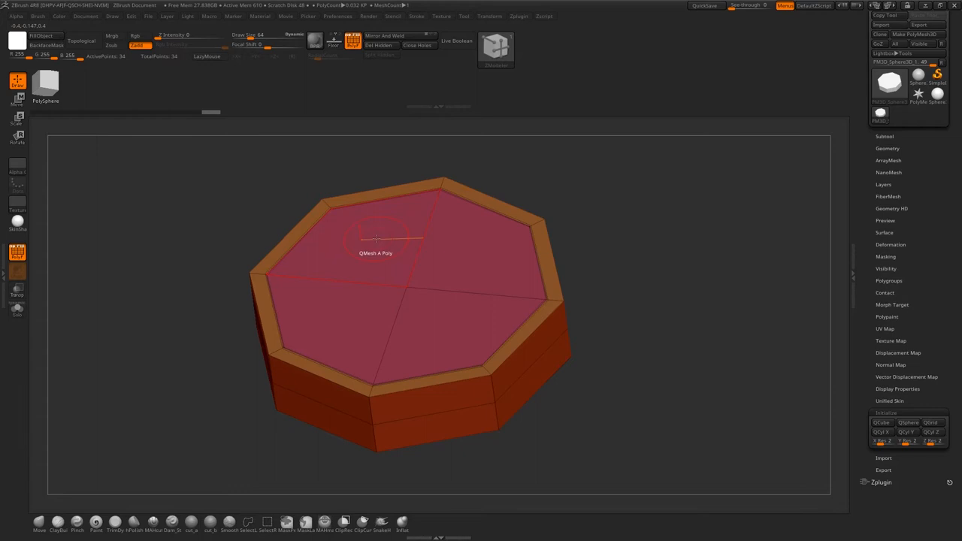
pyautogui.click(375, 239)
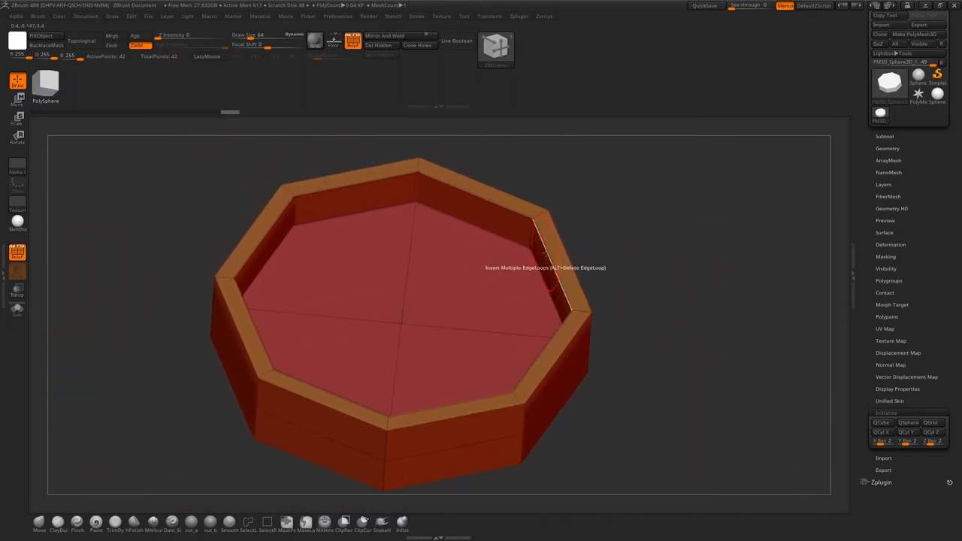
# Insert multiple edge loops around the pan walls with ZModeler Edge Insert.
pyautogui.click(545, 226)
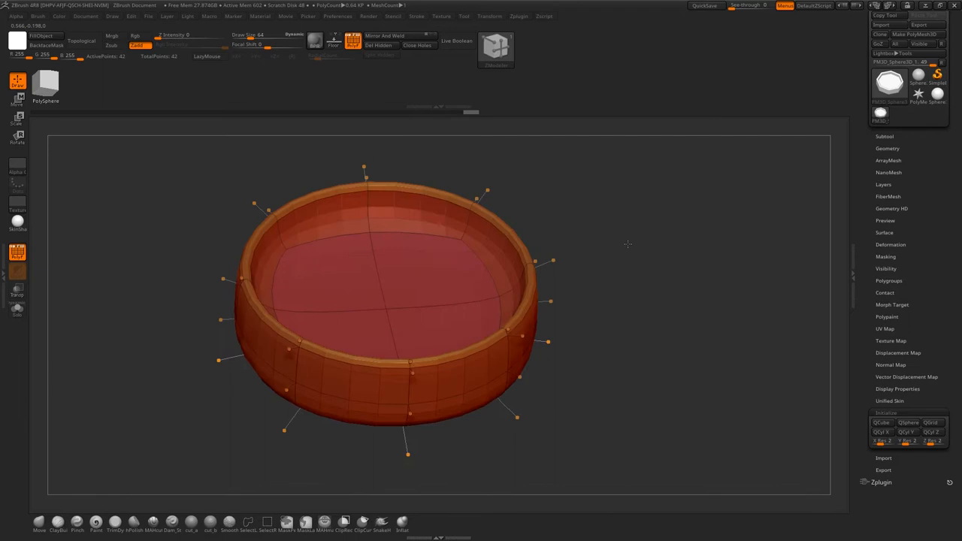
pyautogui.moveTo(589, 218)
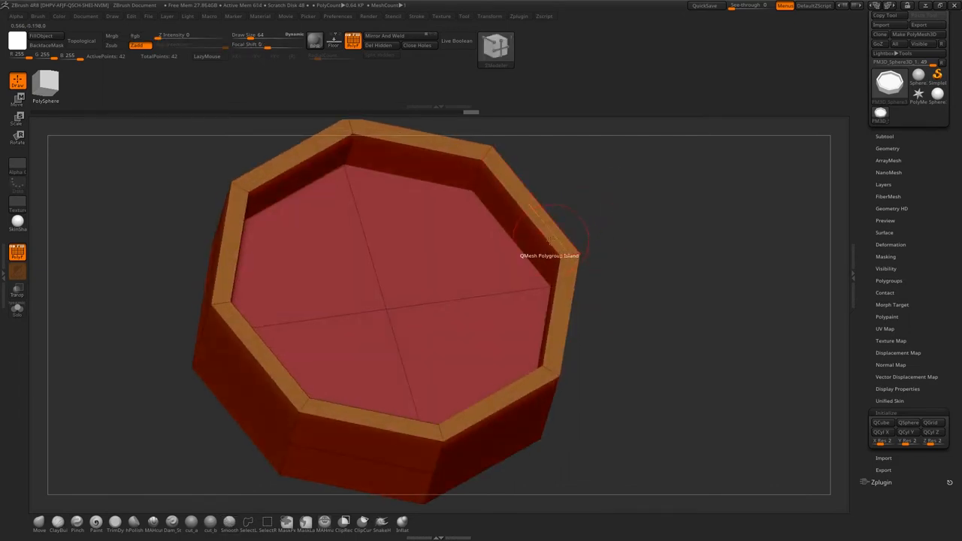
# Scale the complete rim edge loop inward to thin the pan walls.
pyautogui.click(541, 233)
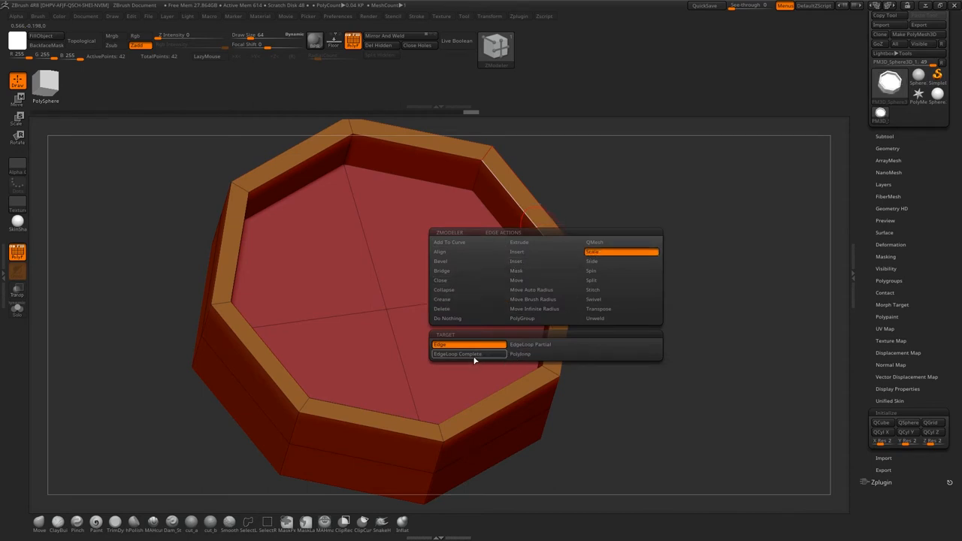
pyautogui.click(467, 354)
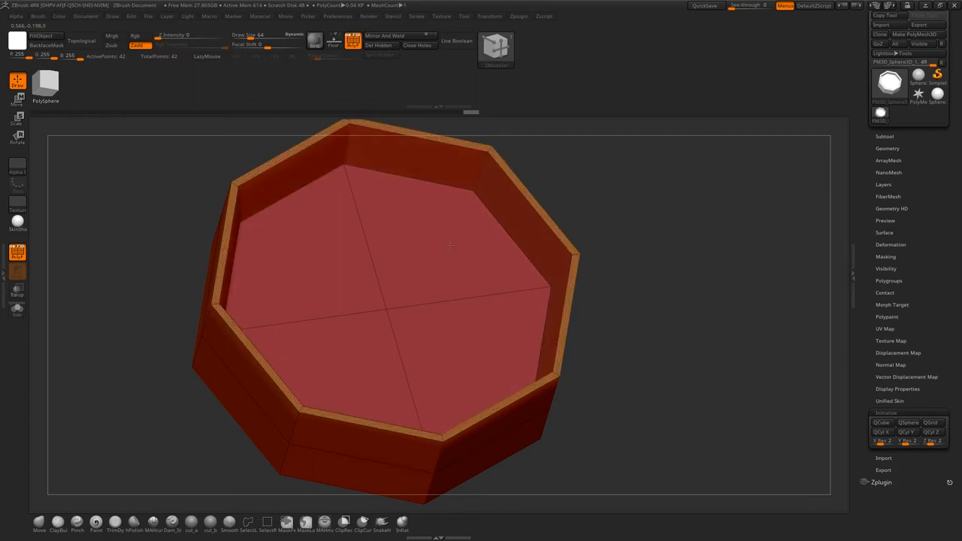
pyautogui.moveTo(449, 245); pyautogui.dragTo(470, 263)
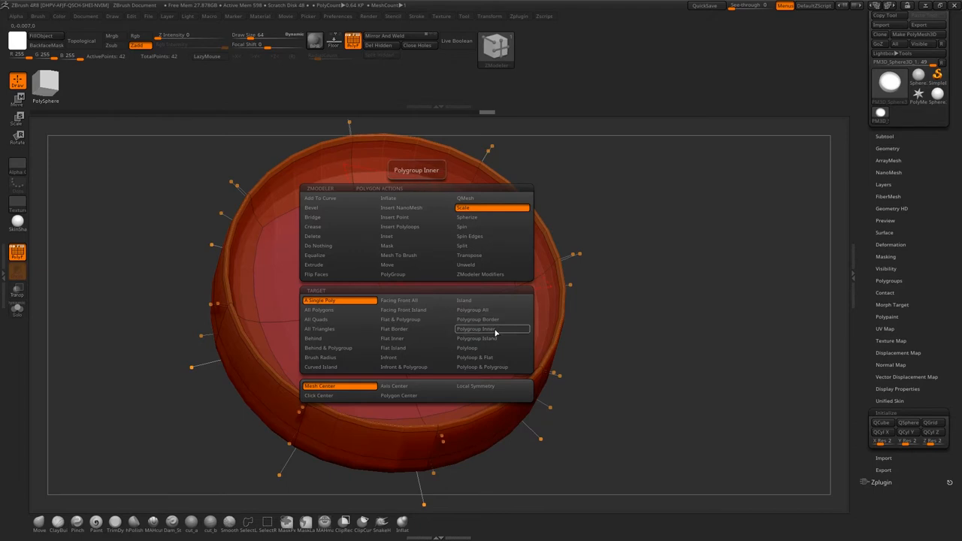
# Scale the inner floor polygroup wider with ZModeler Polygon Scale.
pyautogui.click(491, 330)
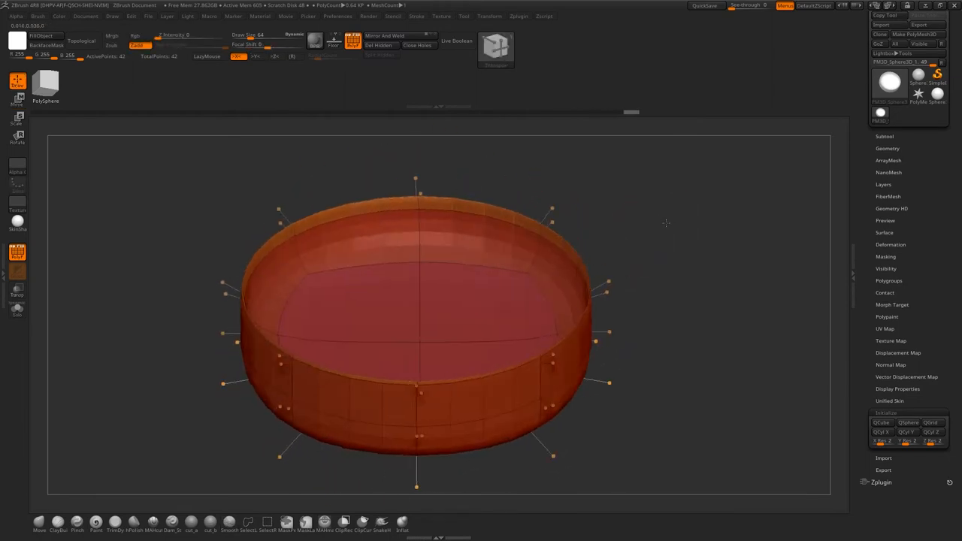
# Scale the complete top wall edge loop outward to flare the walls.
pyautogui.moveTo(666, 222); pyautogui.dragTo(670, 290)
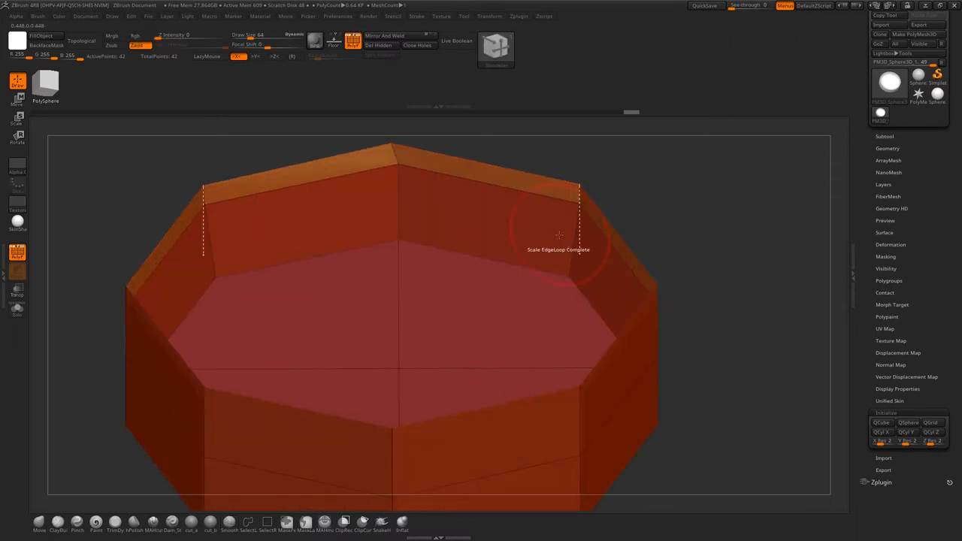
pyautogui.click(560, 234)
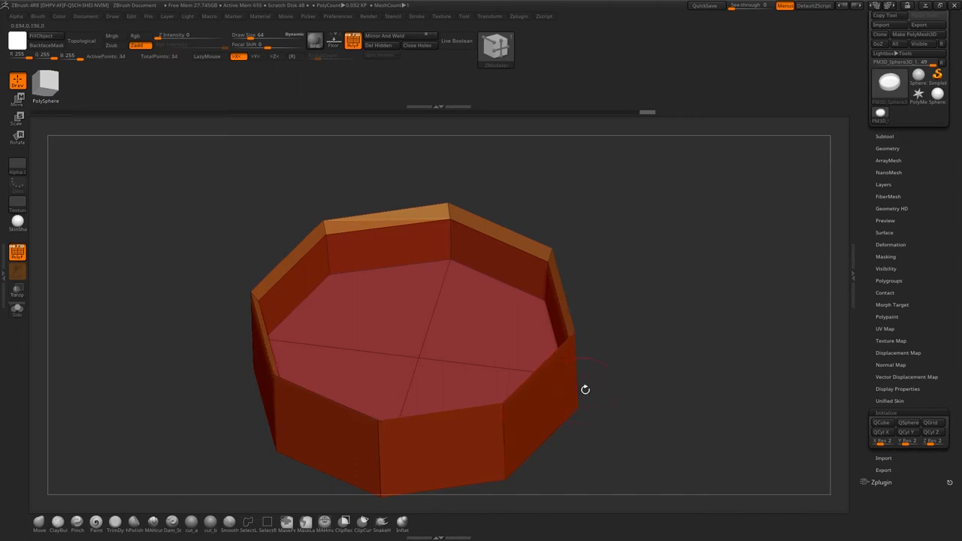
# Switch the ZModeler edge action to inserting edge loops and orbit to view the walls.
pyautogui.click(586, 389)
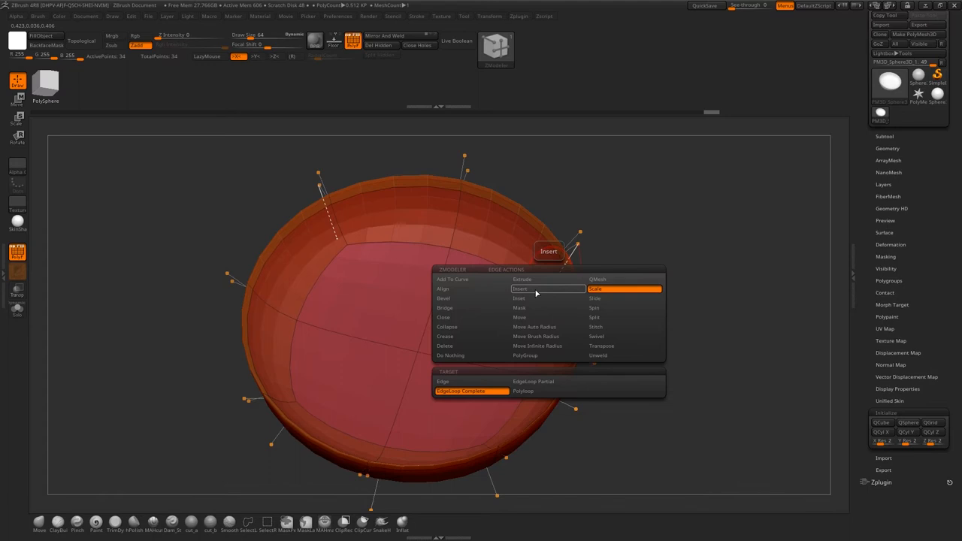
pyautogui.click(624, 290)
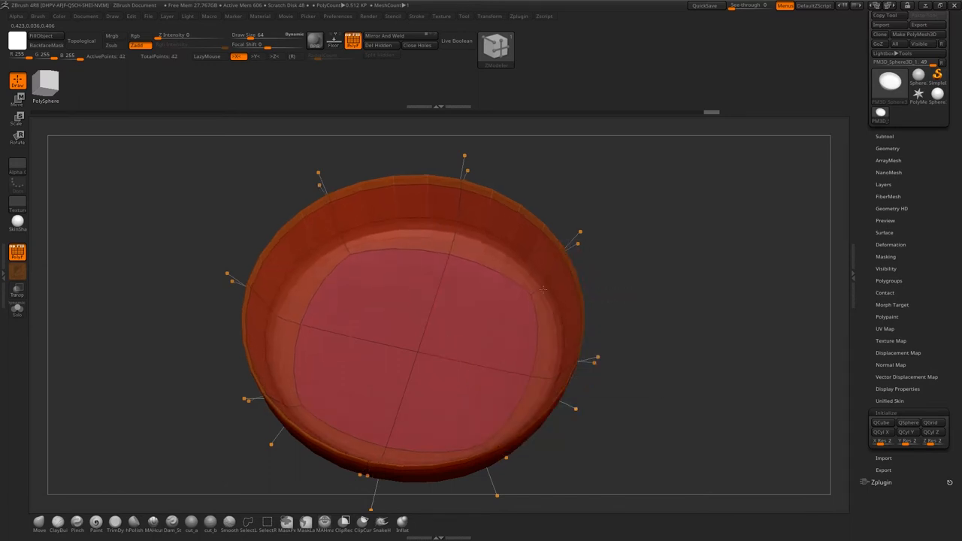
pyautogui.moveTo(544, 289); pyautogui.dragTo(695, 280)
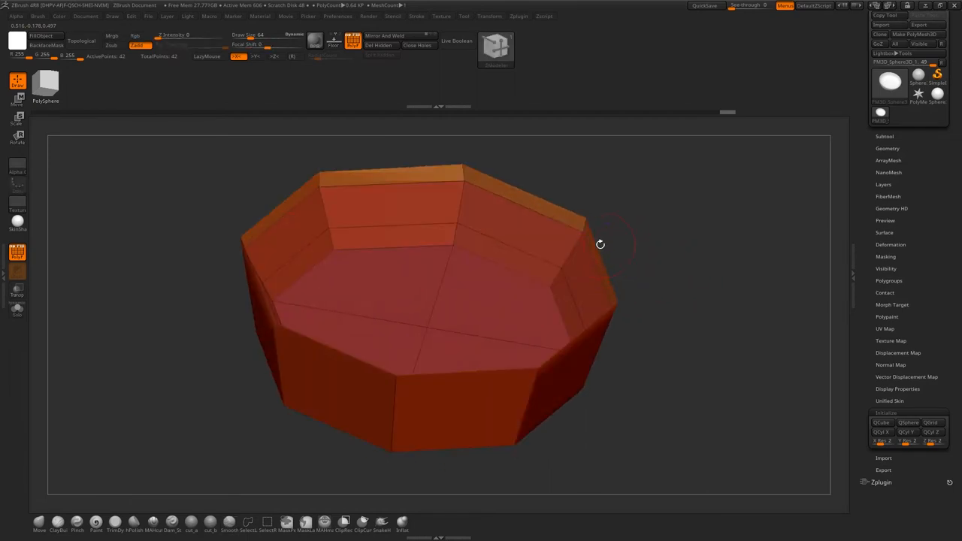
# Crease the complete rim edge loop and orbit to check the smoothed bowl.
pyautogui.click(600, 243)
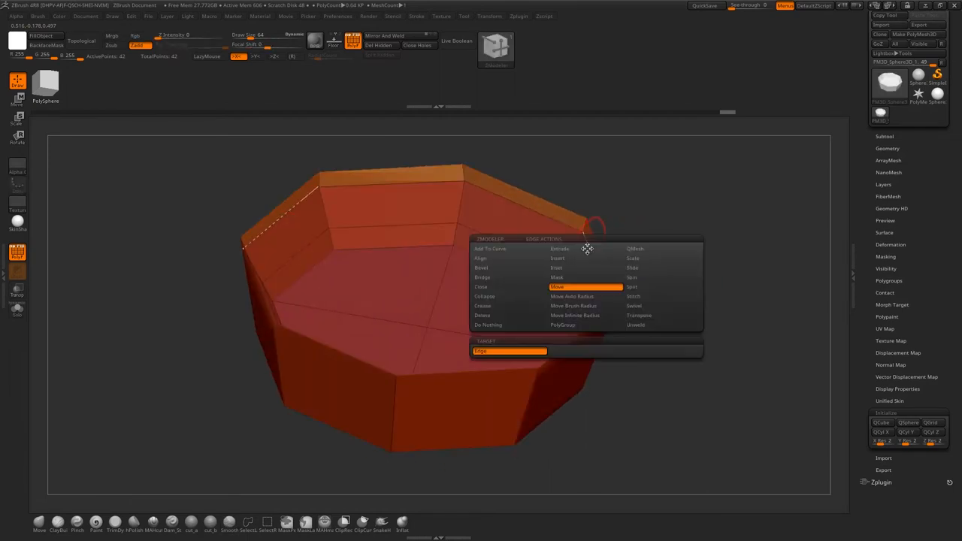
pyautogui.moveTo(636, 325)
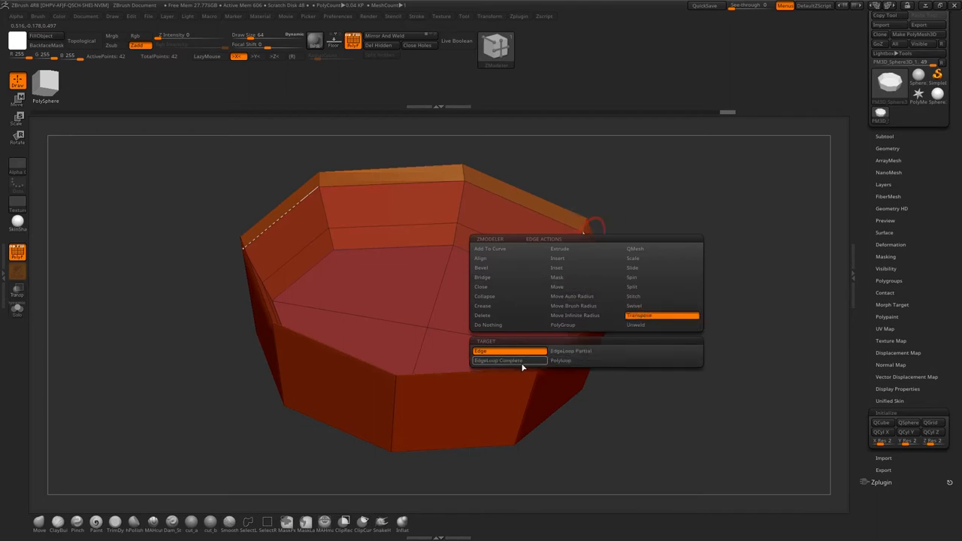
pyautogui.click(504, 361)
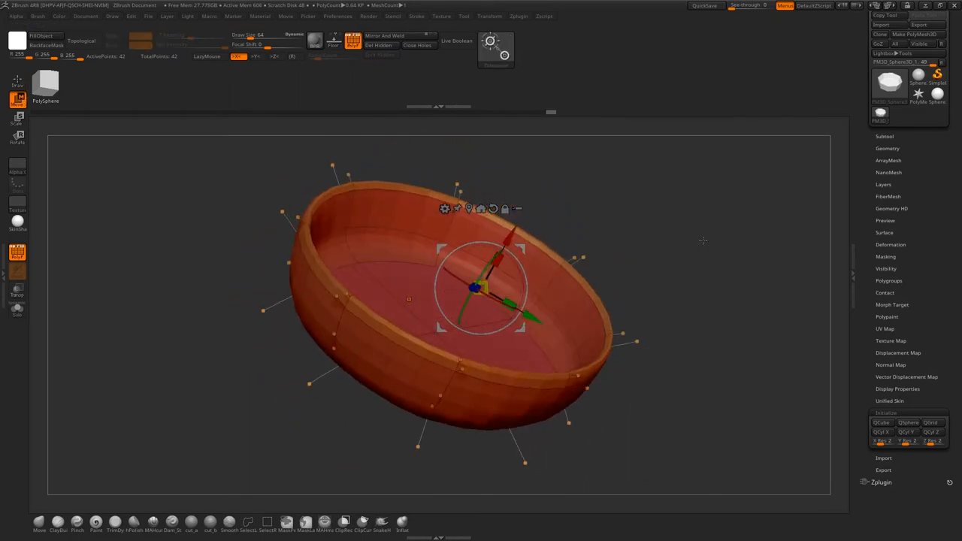
pyautogui.moveTo(703, 240); pyautogui.dragTo(624, 237)
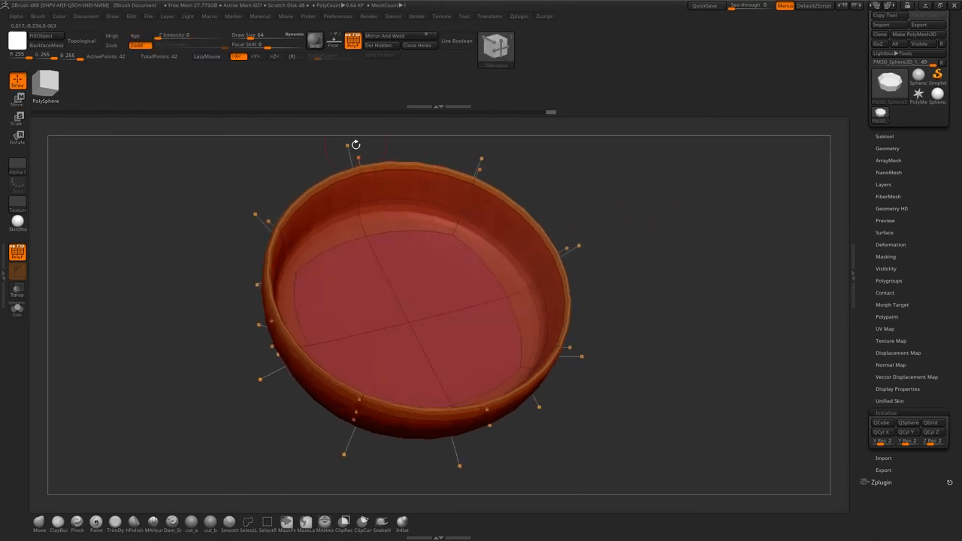
pyautogui.moveTo(585, 278)
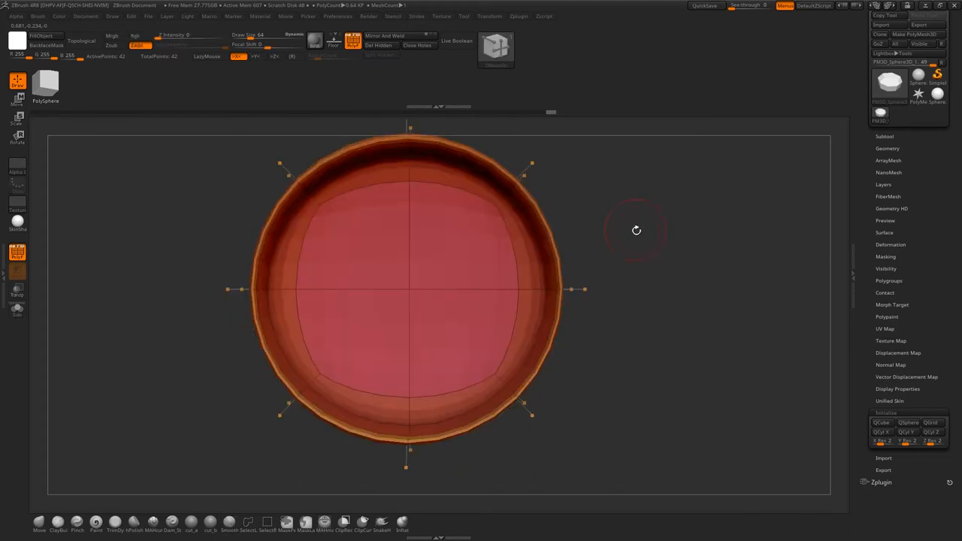
pyautogui.moveTo(637, 230); pyautogui.dragTo(683, 298)
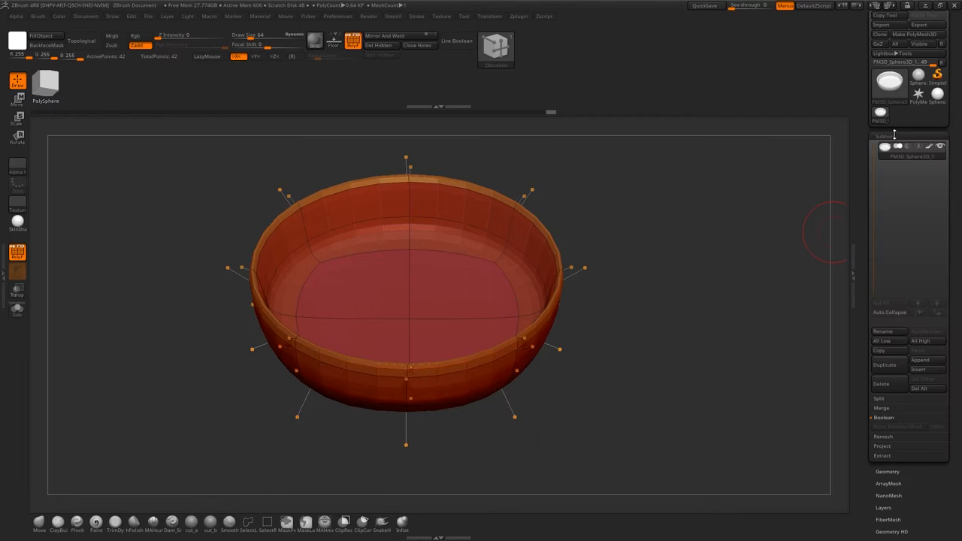
# Rename the pan subtool to 'dish'.
pyautogui.click(882, 331)
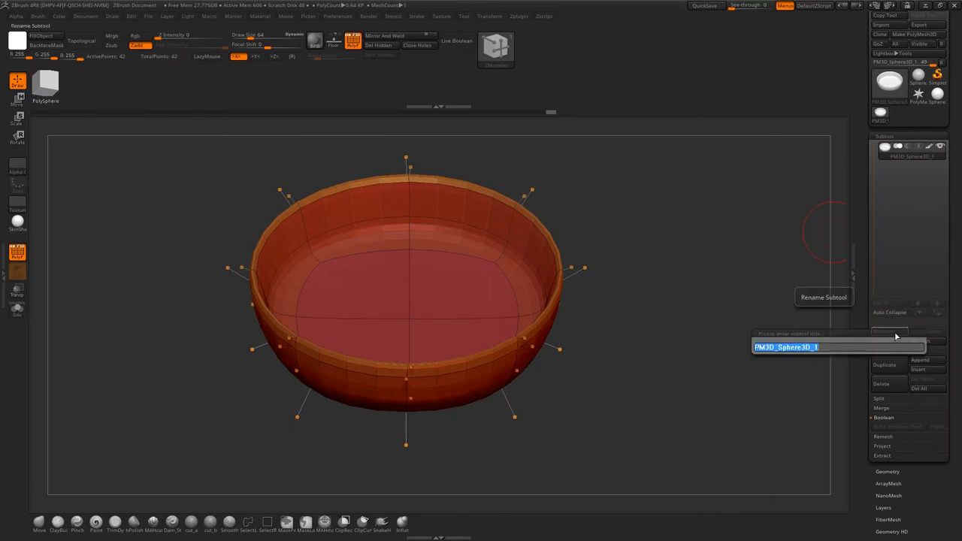
pyautogui.write('dish')
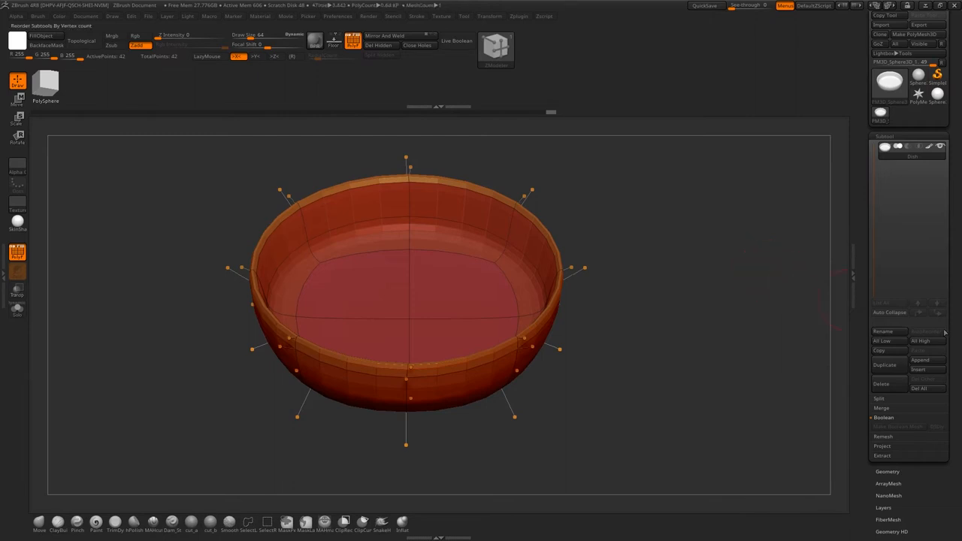
pyautogui.click(884, 331)
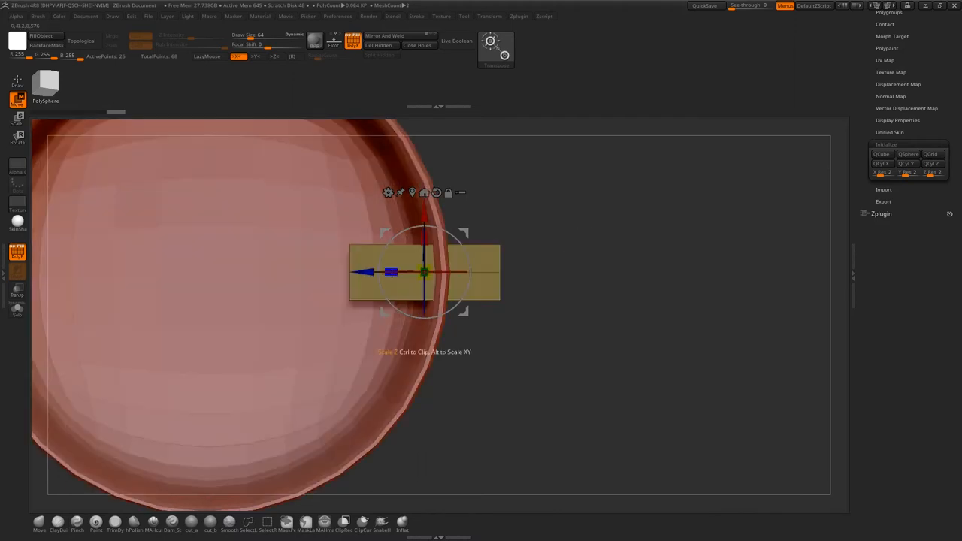
# Stretch the appended block lengthwise and move it up against the pan's rim.
pyautogui.moveTo(425, 272); pyautogui.dragTo(492, 272)
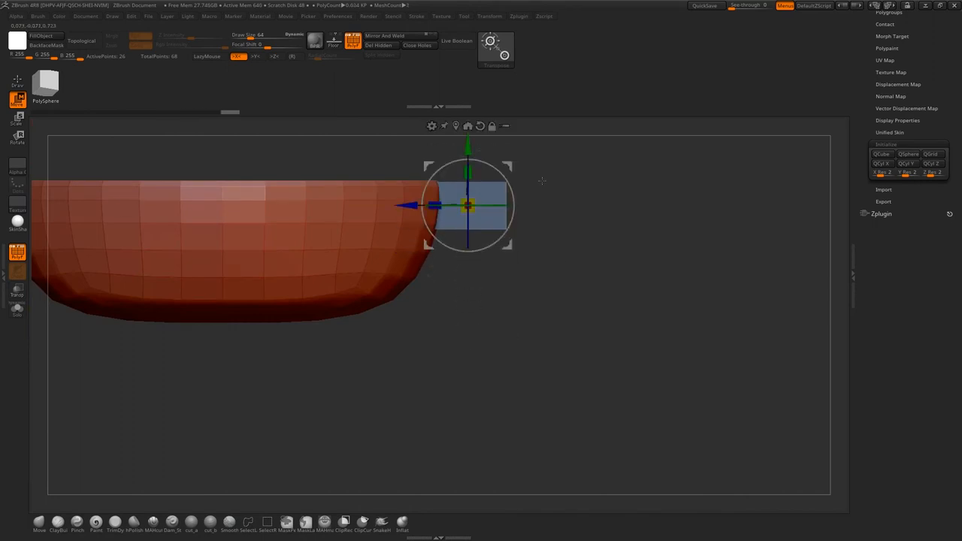
pyautogui.moveTo(468, 203); pyautogui.dragTo(467, 158)
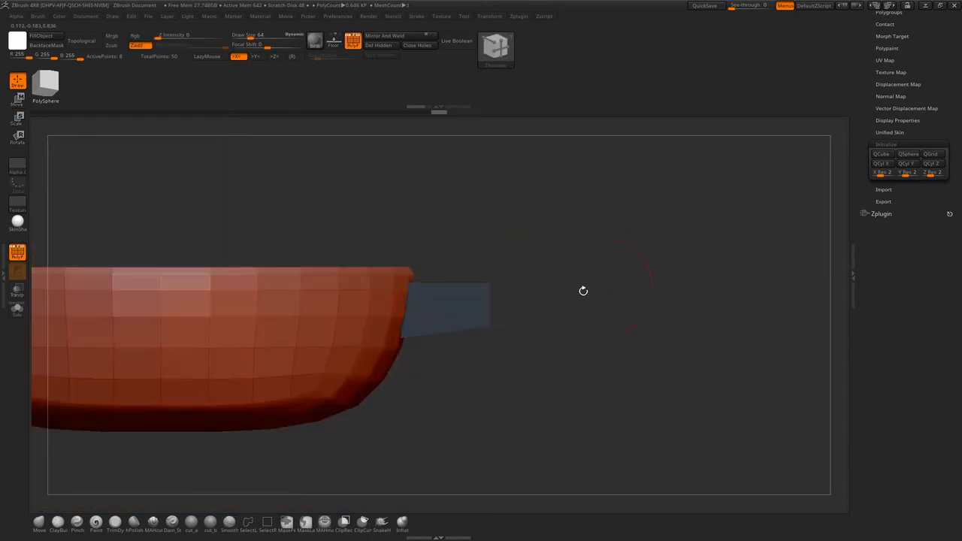
pyautogui.moveTo(583, 291); pyautogui.dragTo(576, 274)
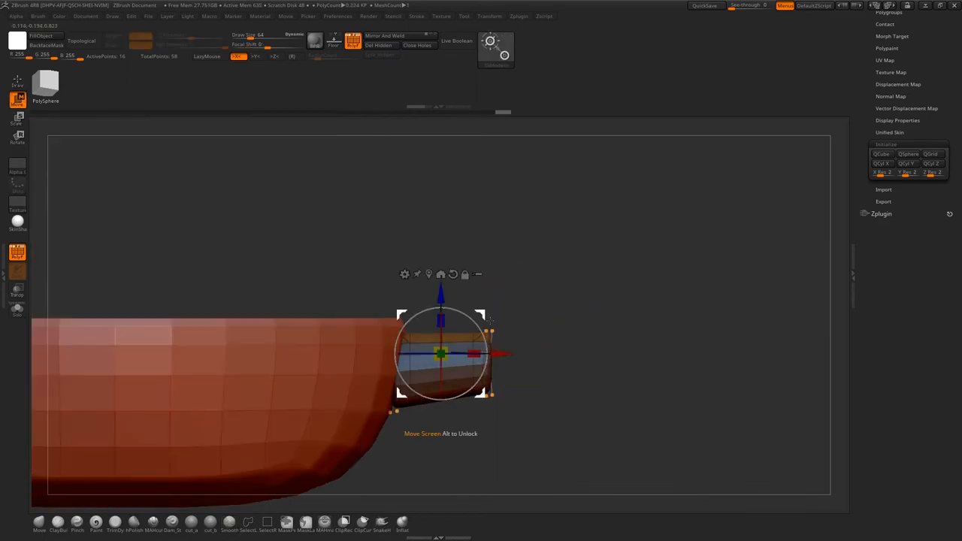
# Raise the mount block with the Move gizmo so its top sits level with the rim.
pyautogui.moveTo(441, 354); pyautogui.dragTo(493, 355)
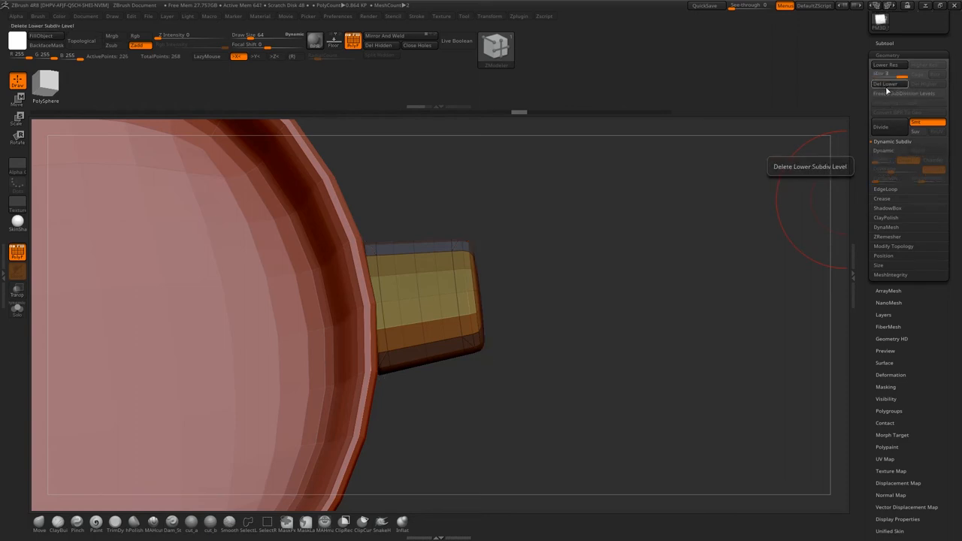
# Delete the mount's lower subdivision levels, enable Dynamic subdiv, and Divide to round it.
pyautogui.click(887, 85)
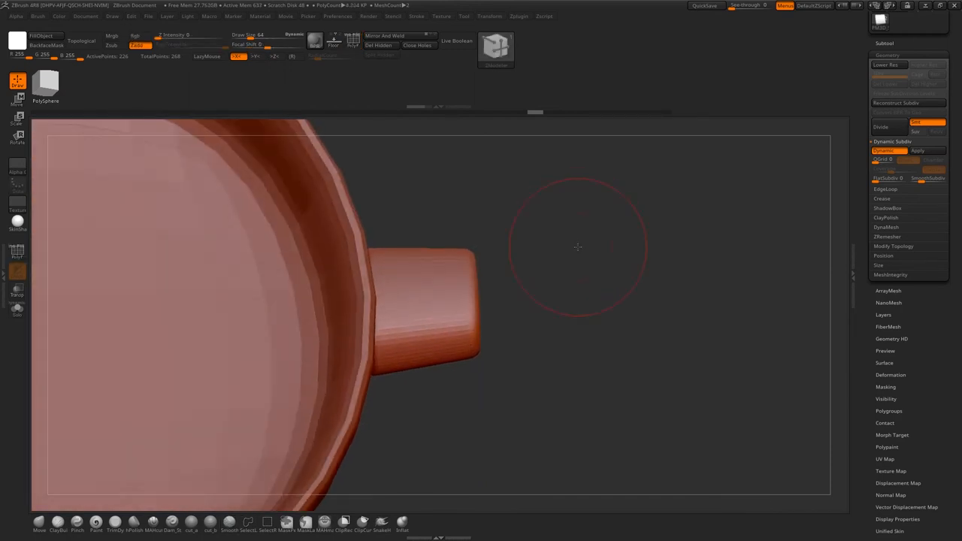
pyautogui.click(885, 127)
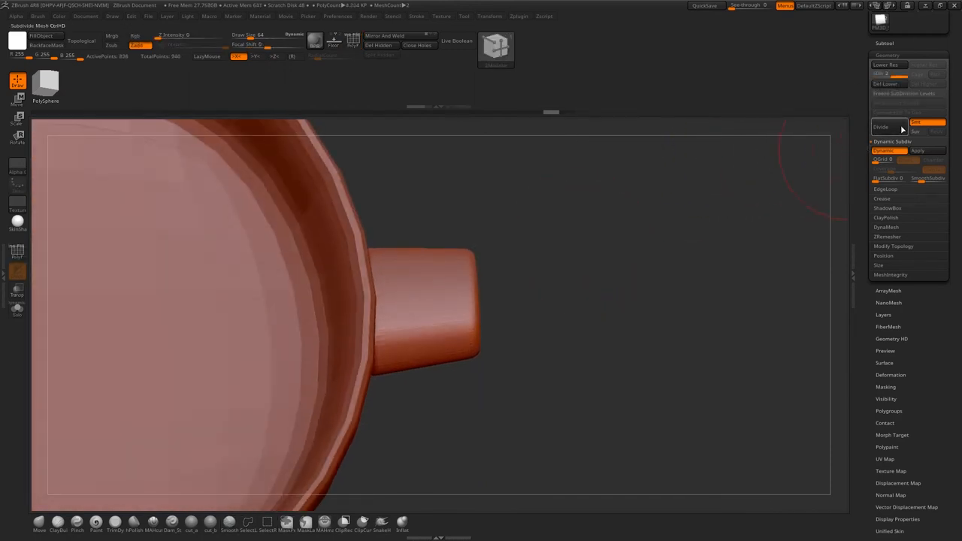
pyautogui.click(933, 151)
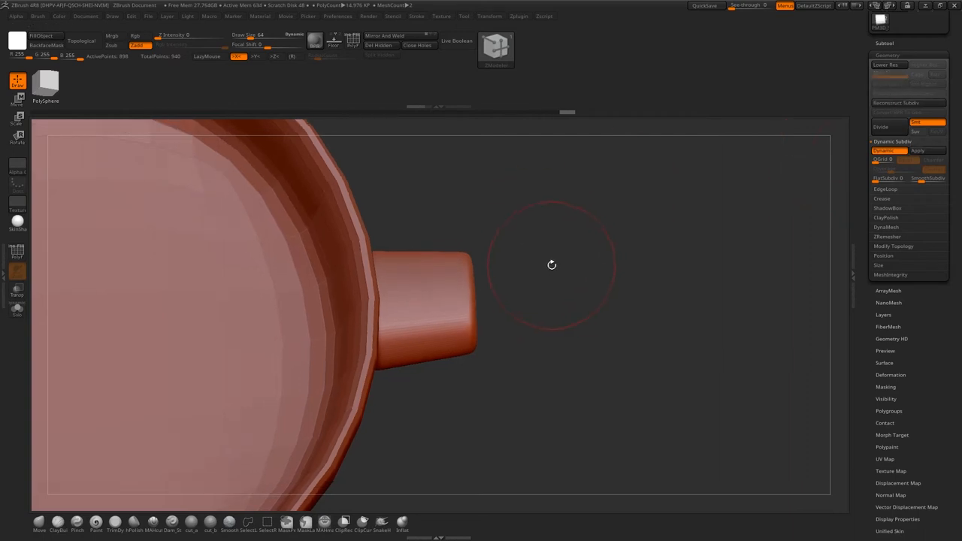
pyautogui.moveTo(551, 265); pyautogui.dragTo(548, 291)
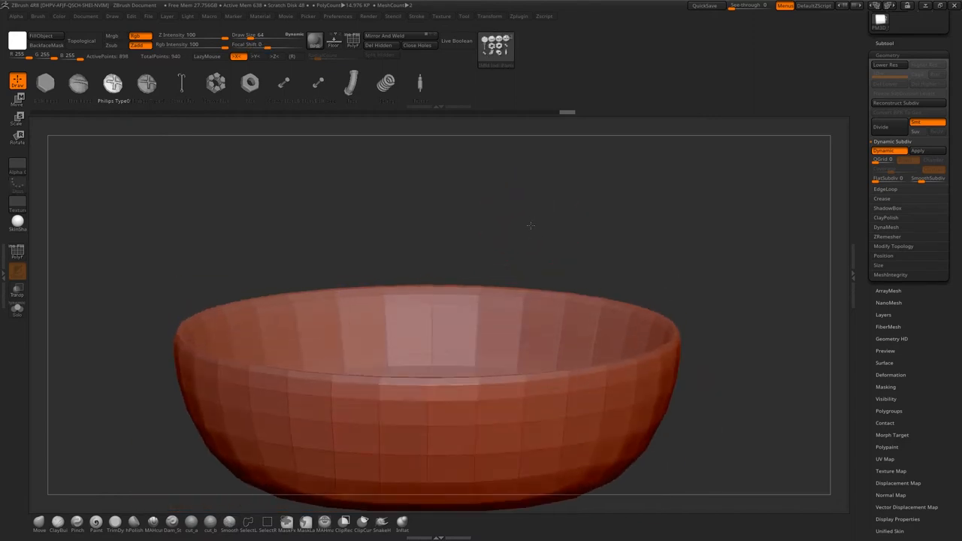
# Insert a Phillips screw head from IMM Industrial Parts onto the pan's inner wall.
pyautogui.moveTo(530, 226); pyautogui.dragTo(419, 333)
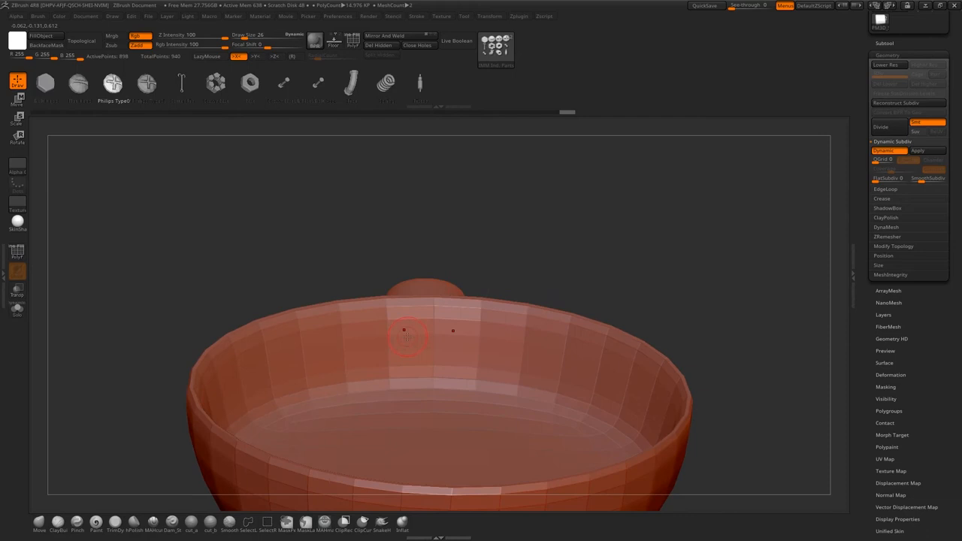
pyautogui.moveTo(404, 331); pyautogui.dragTo(452, 342)
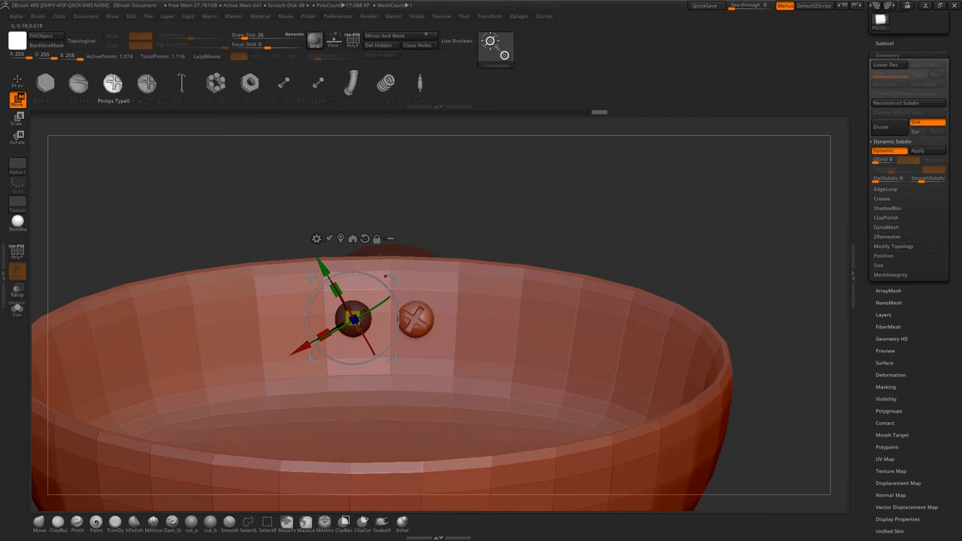
# Move the duplicated bolt head beside the first one on the inner wall.
pyautogui.moveTo(354, 320); pyautogui.dragTo(414, 320)
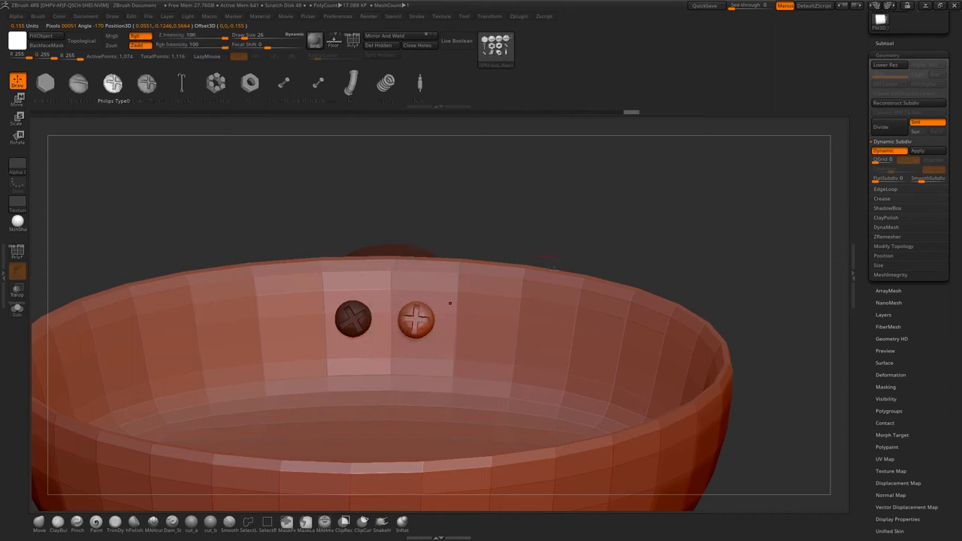
pyautogui.moveTo(451, 303); pyautogui.dragTo(642, 301)
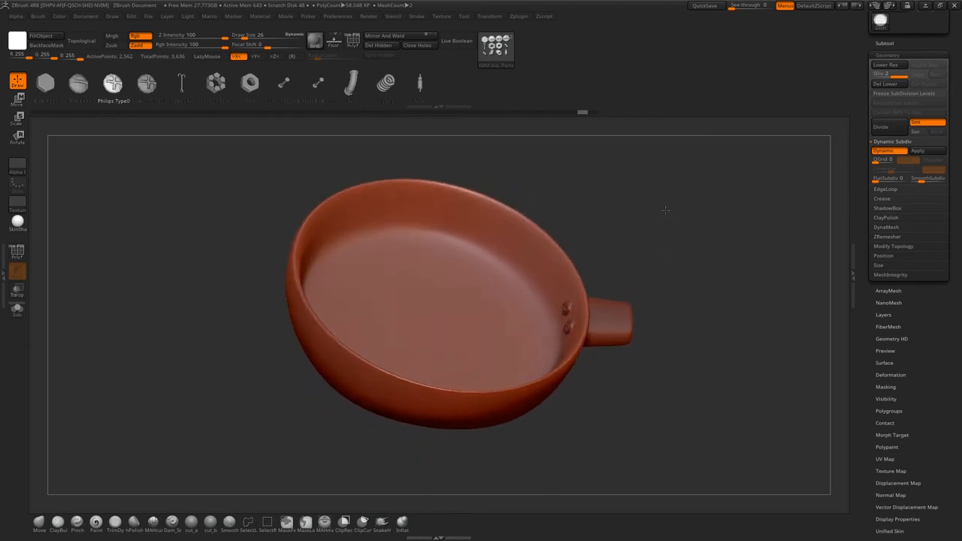
# Orbit the merged, dynameshed pan to inspect it from the side and from above.
pyautogui.moveTo(665, 211); pyautogui.dragTo(664, 219)
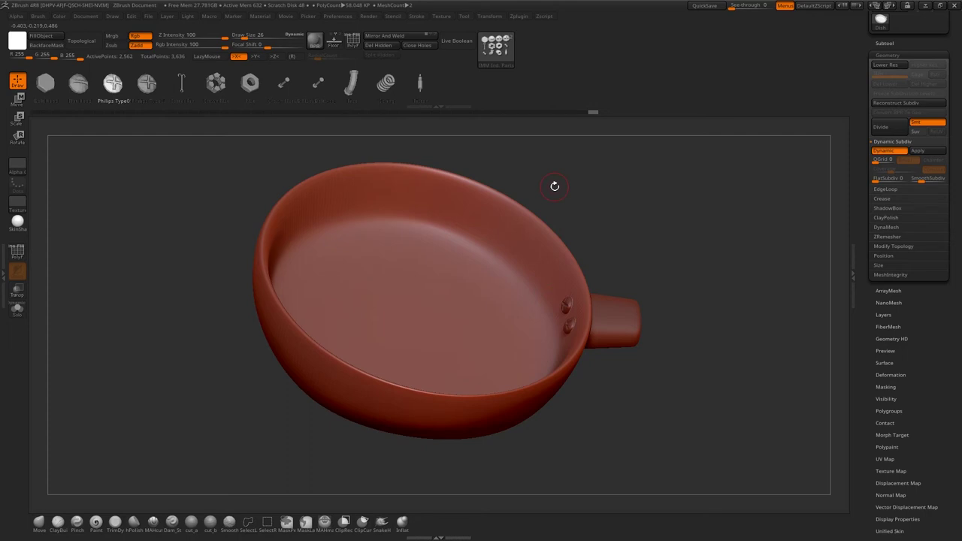
pyautogui.click(564, 347)
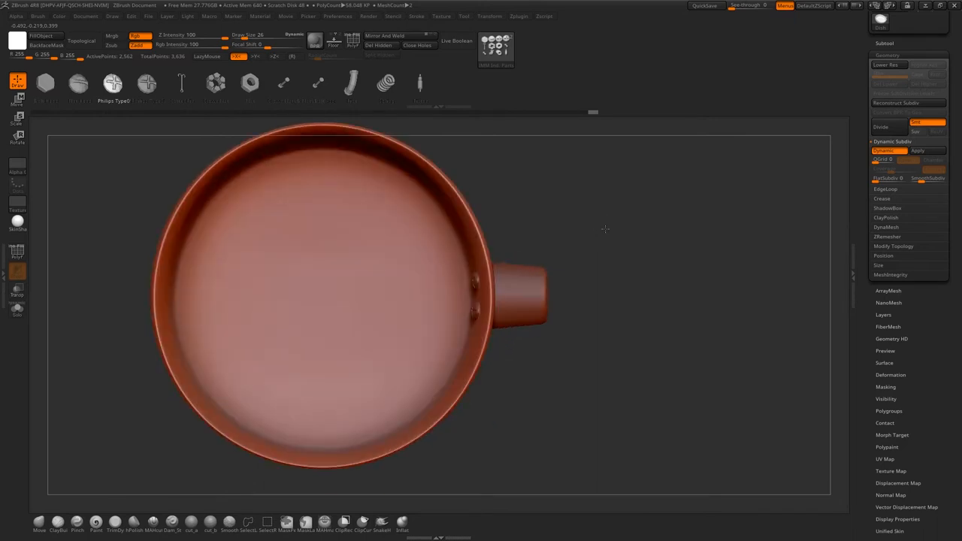
pyautogui.moveTo(605, 229); pyautogui.dragTo(488, 230)
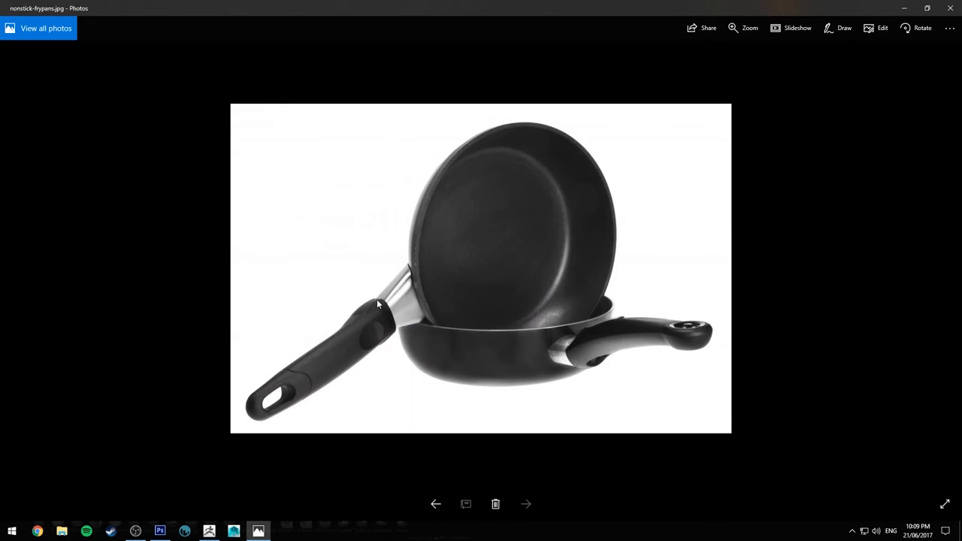
pyautogui.moveTo(401, 279)
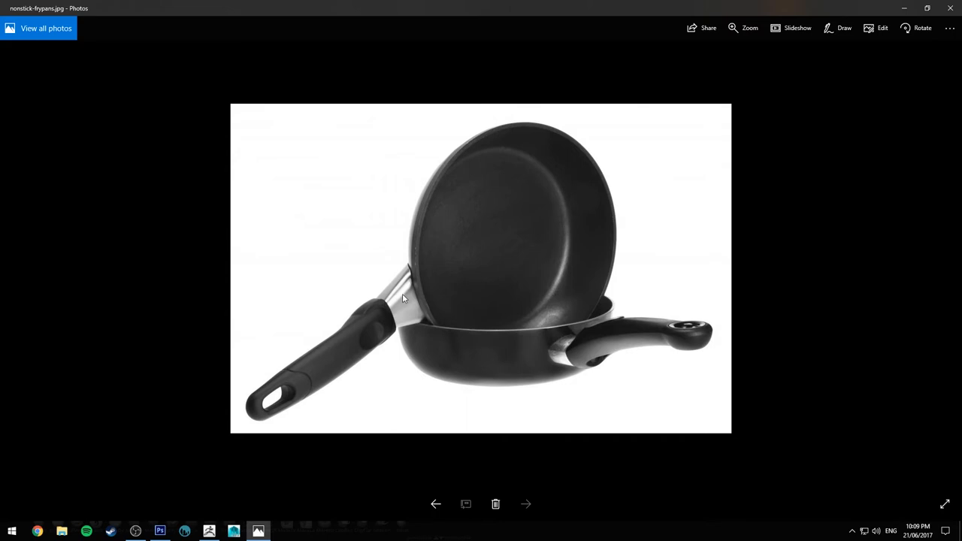
pyautogui.moveTo(360, 316)
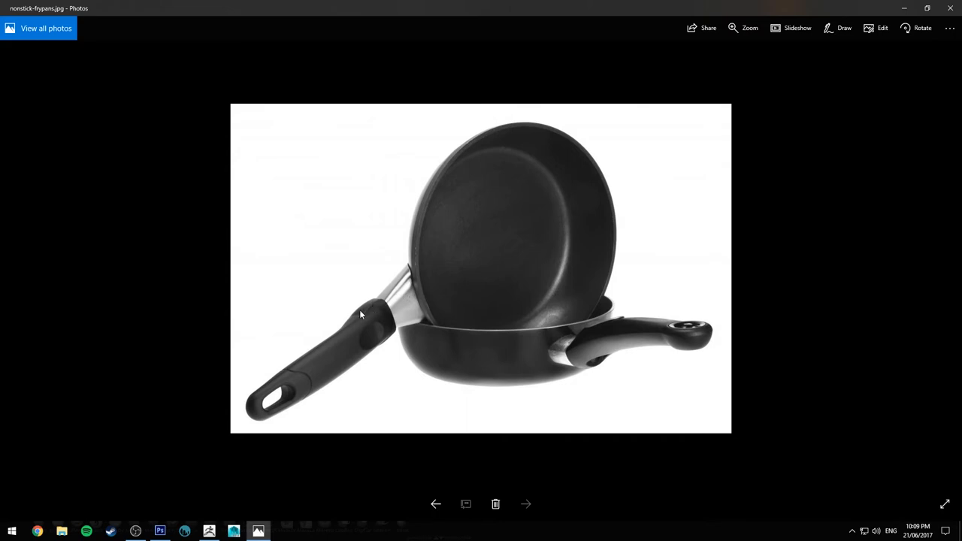
pyautogui.moveTo(336, 336)
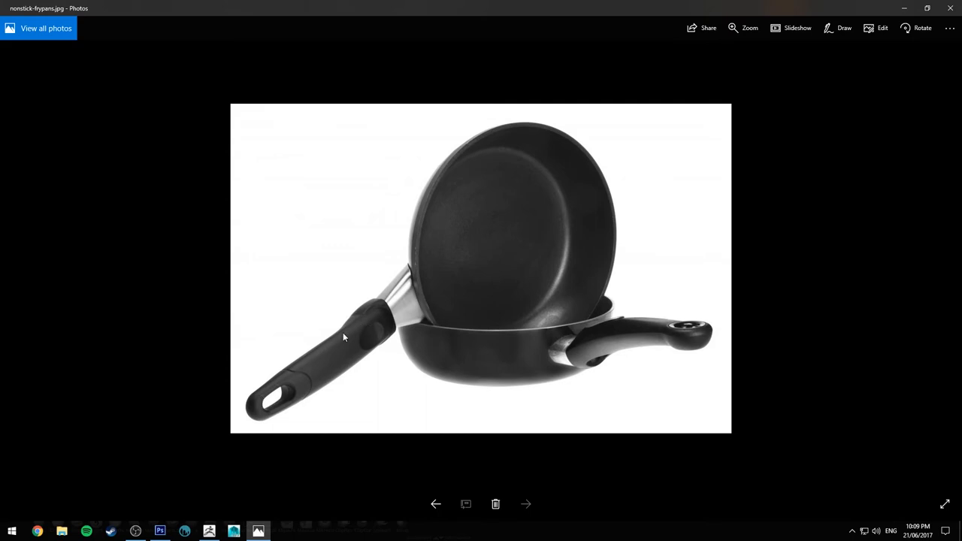
pyautogui.moveTo(415, 272)
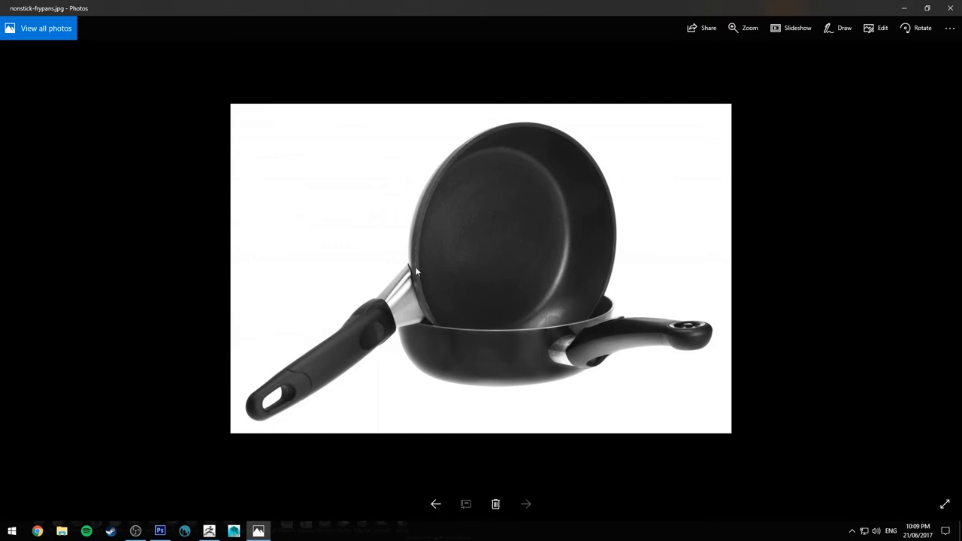
pyautogui.moveTo(269, 413)
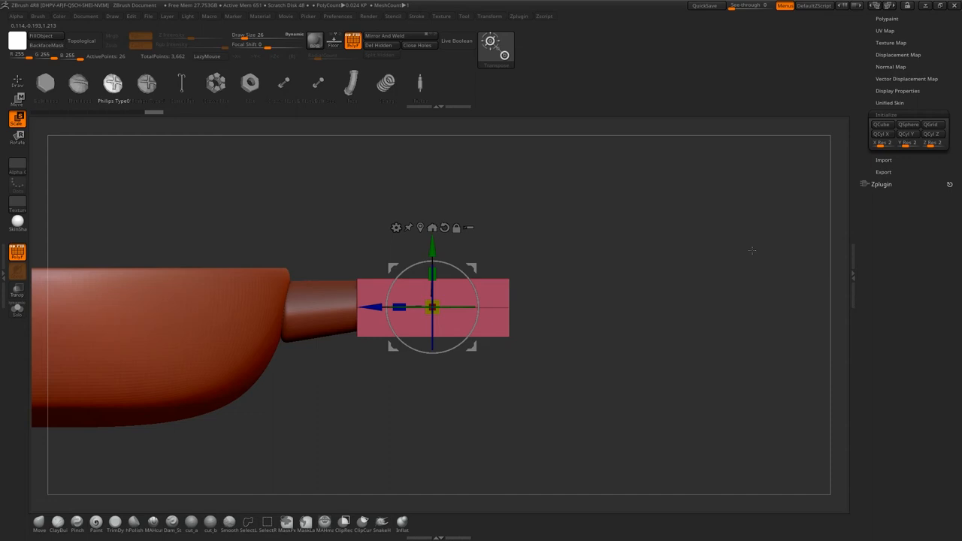
# Extrude the box into a longer handle and scale one of its edge-loop sections.
pyautogui.moveTo(398, 306); pyautogui.dragTo(412, 306)
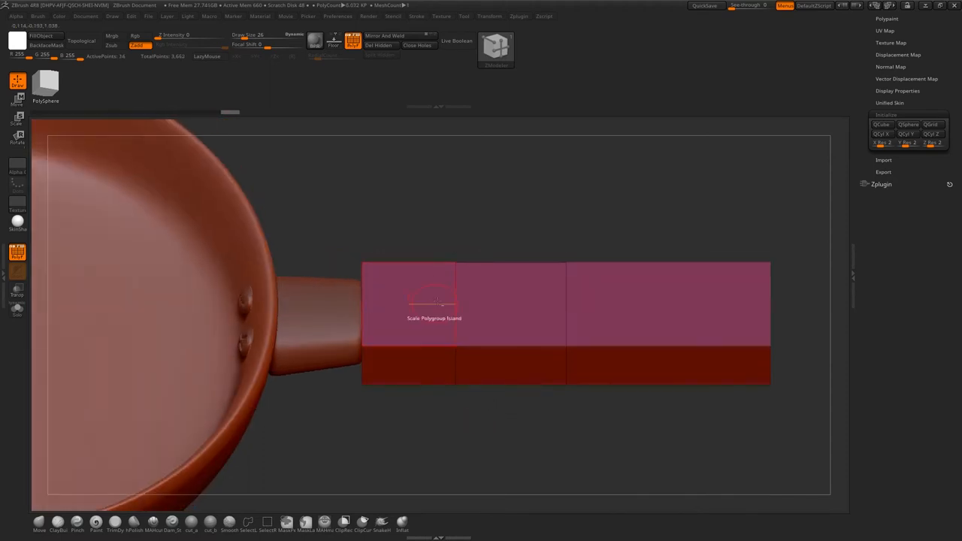
pyautogui.moveTo(436, 301); pyautogui.dragTo(498, 231)
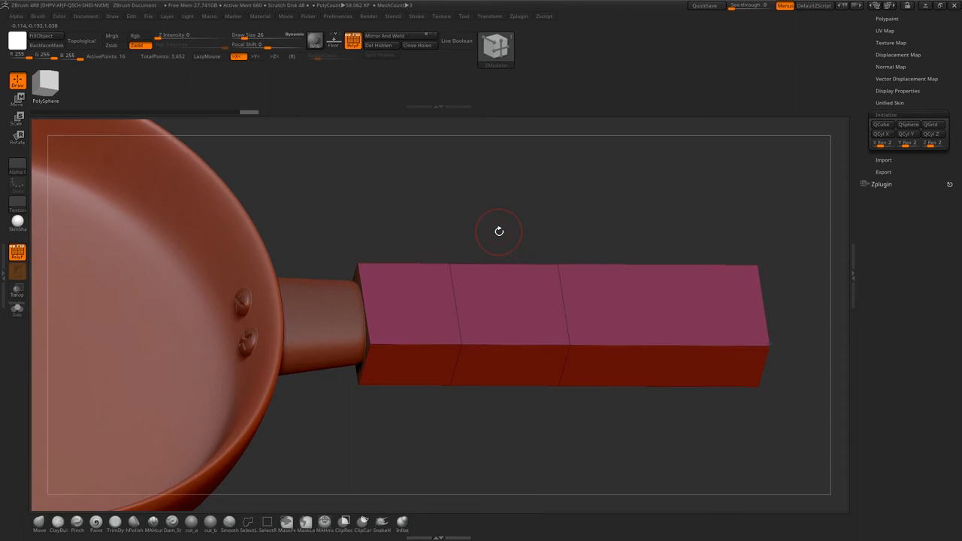
pyautogui.click(498, 231)
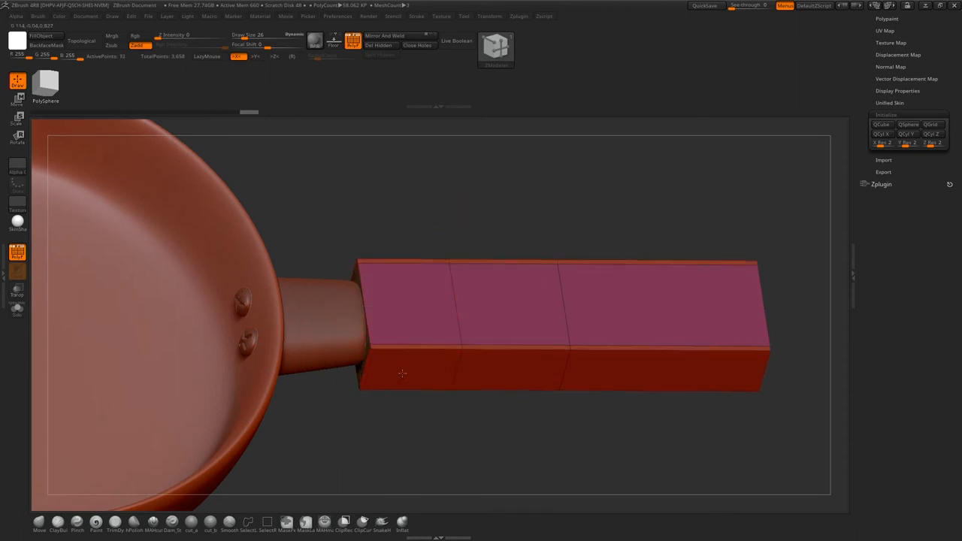
pyautogui.click(403, 374)
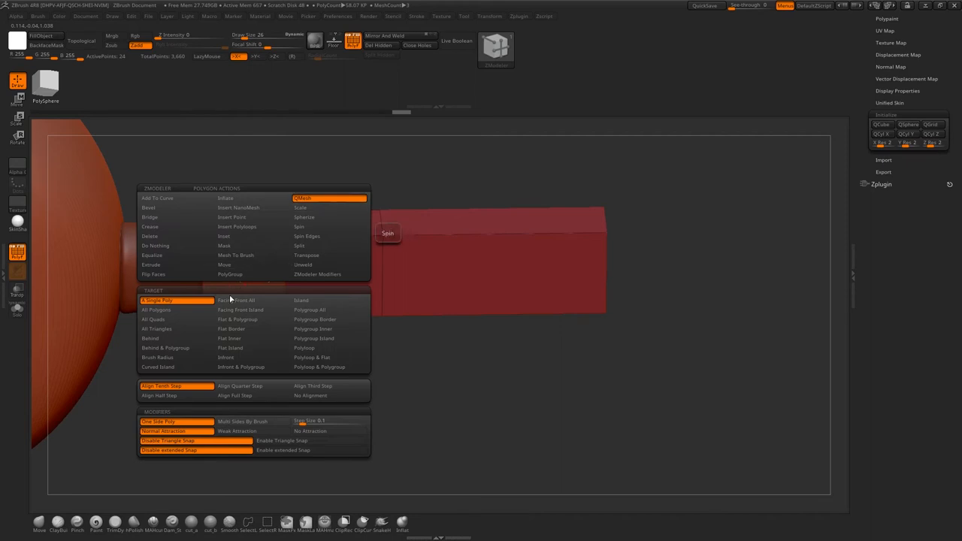
pyautogui.moveTo(322, 339)
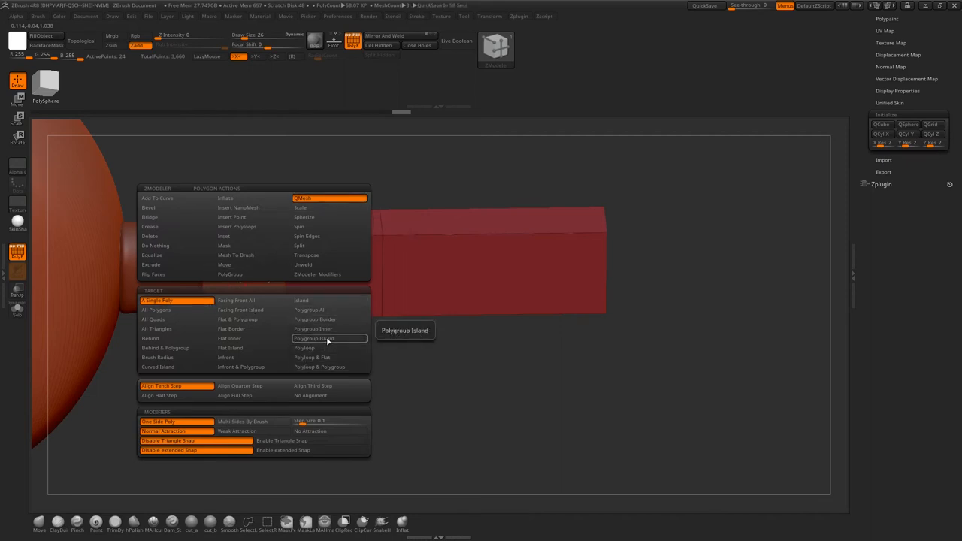
# Taper the handle sections with QMesh on polygroup islands and partial edge-loop Edge Slide.
pyautogui.click(324, 338)
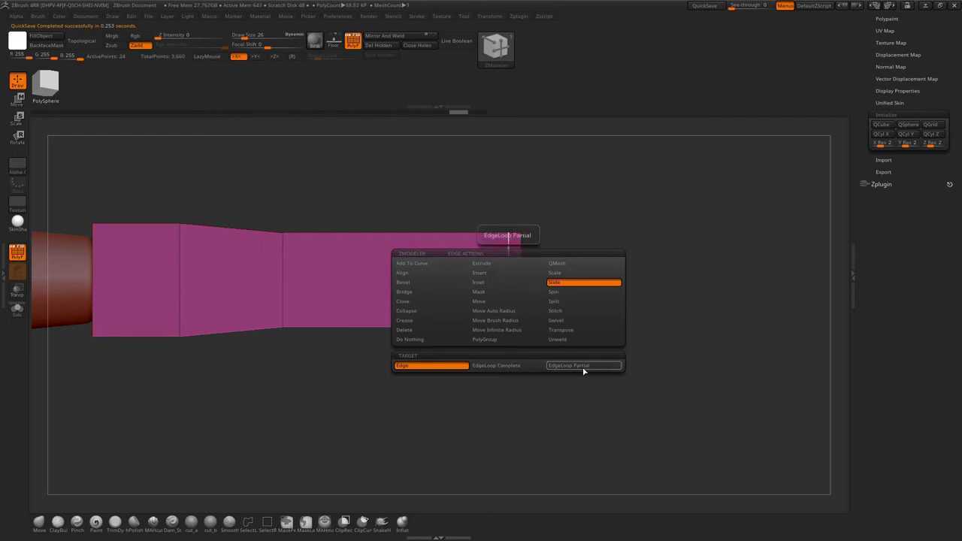
pyautogui.click(583, 365)
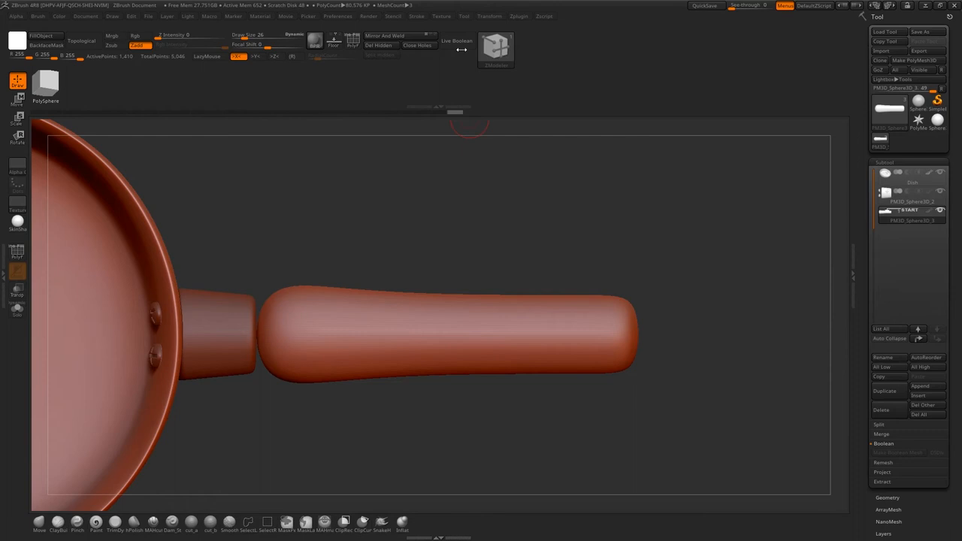
pyautogui.moveTo(463, 39)
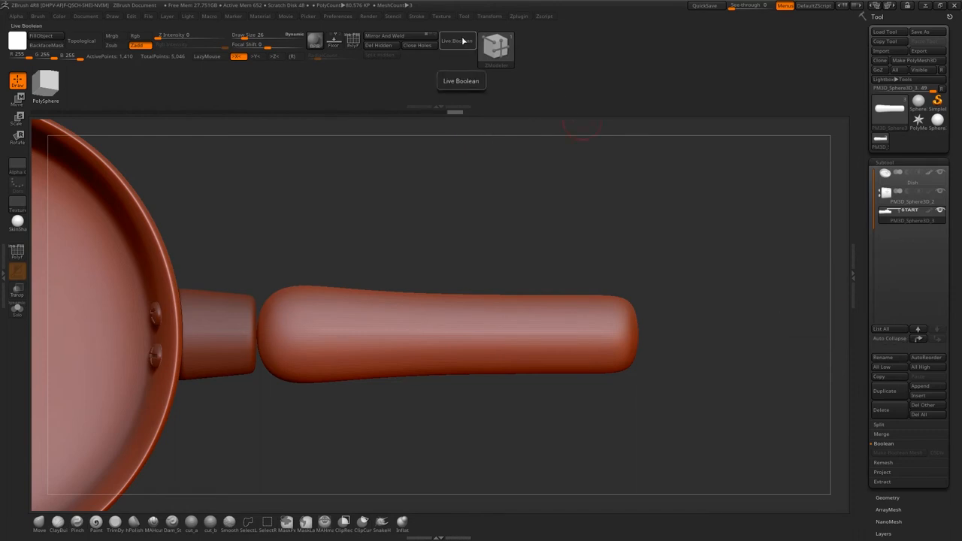
# Enable Live Boolean preview on the smoothed handle and start a new primitive subtool.
pyautogui.click(922, 385)
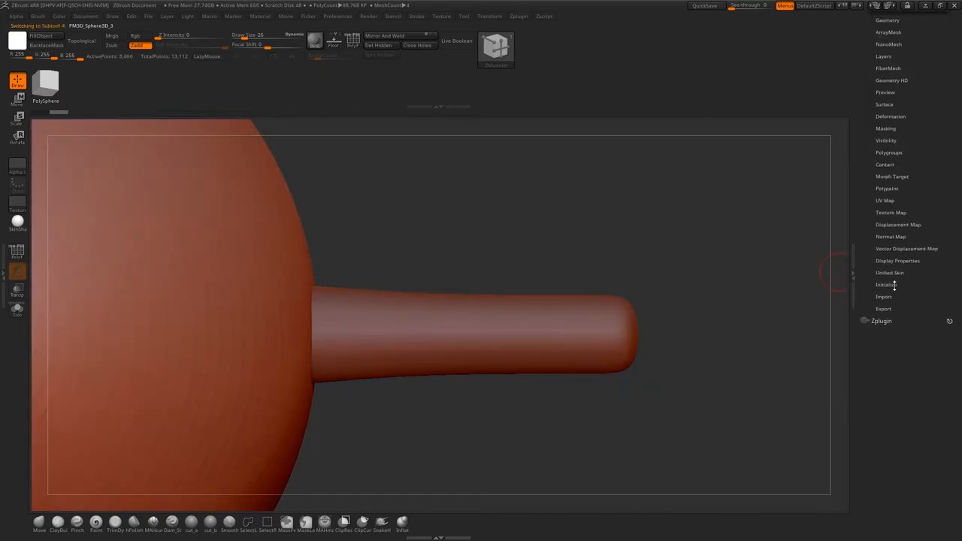
pyautogui.click(884, 284)
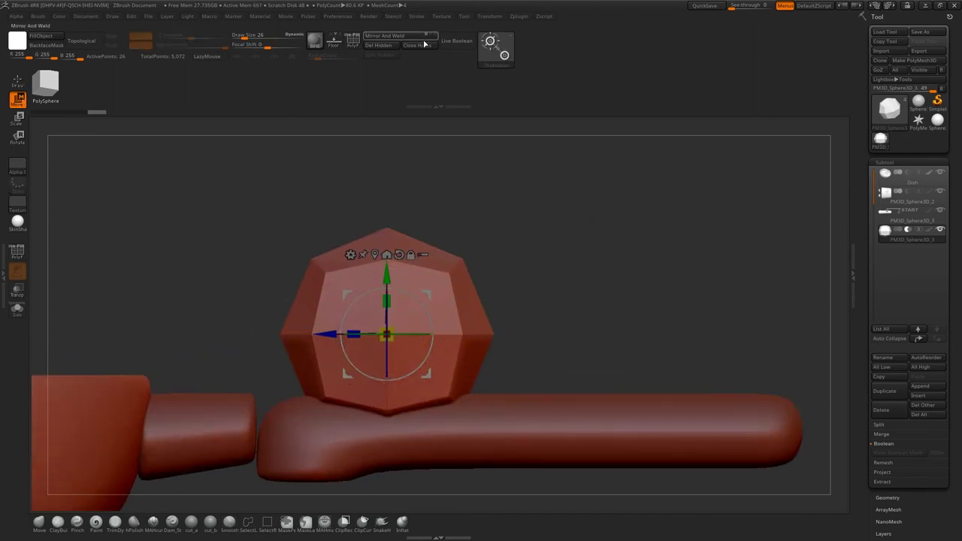
# Mirror and weld the new QCyl octagonal piece placed over the handle.
pyautogui.click(458, 40)
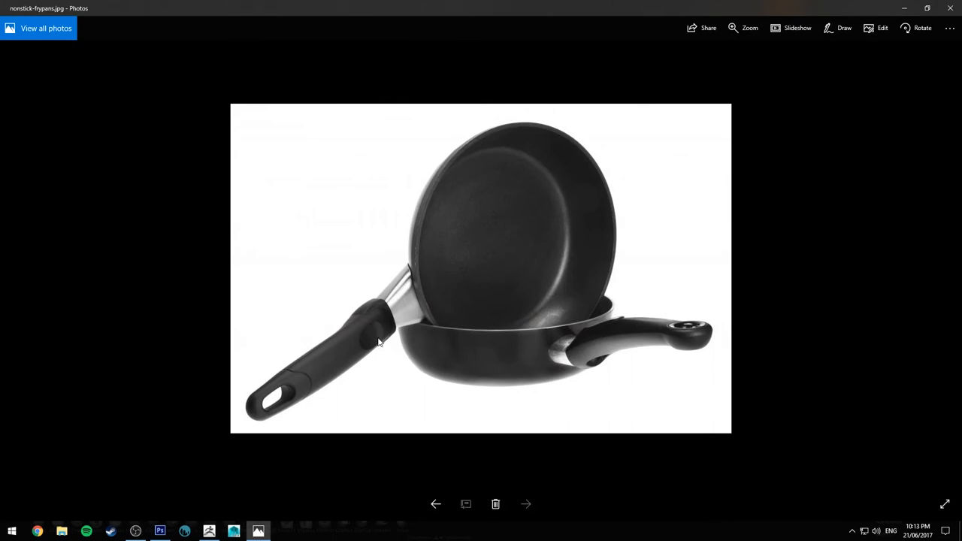
pyautogui.moveTo(377, 334)
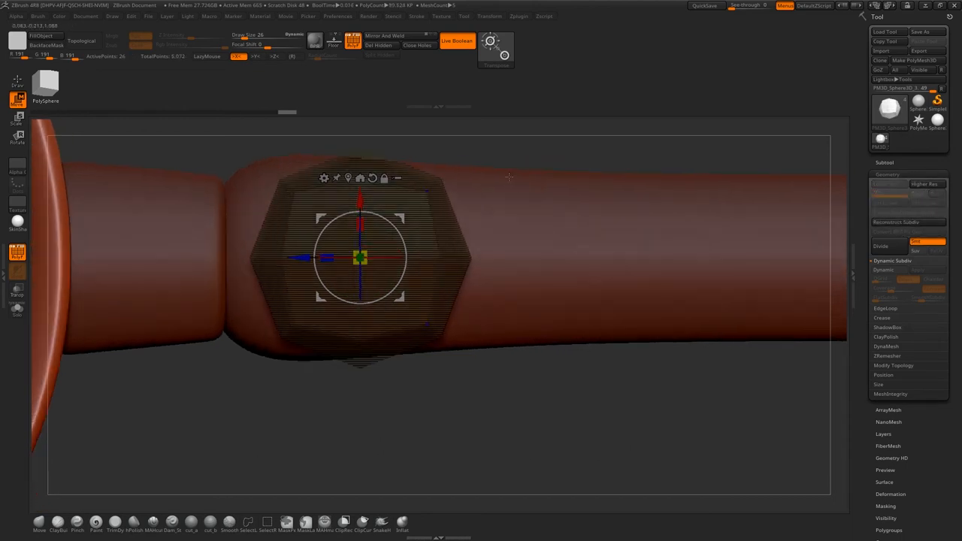
# Round the cylinder cutter with dynamic subdivision and stretch it along the handle with the Gizmo.
pyautogui.click(363, 256)
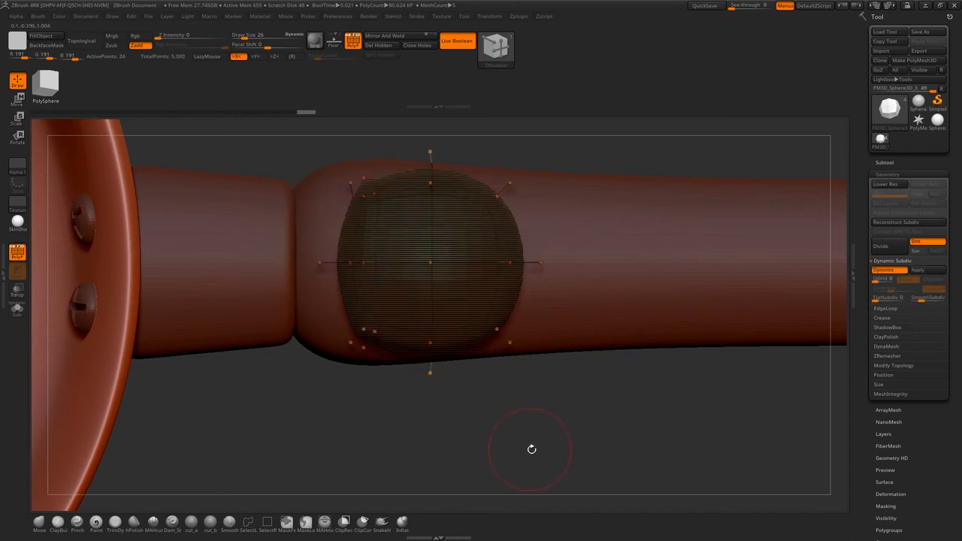
pyautogui.moveTo(532, 450); pyautogui.dragTo(542, 406)
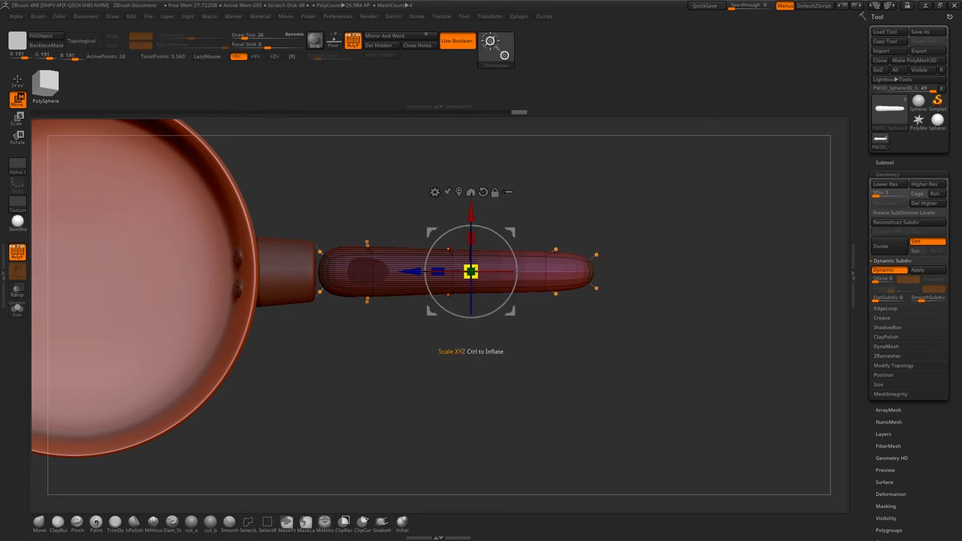
# Scale the recess cutter with the Gizmo so it spans the top of the handle.
pyautogui.moveTo(470, 272); pyautogui.dragTo(491, 272)
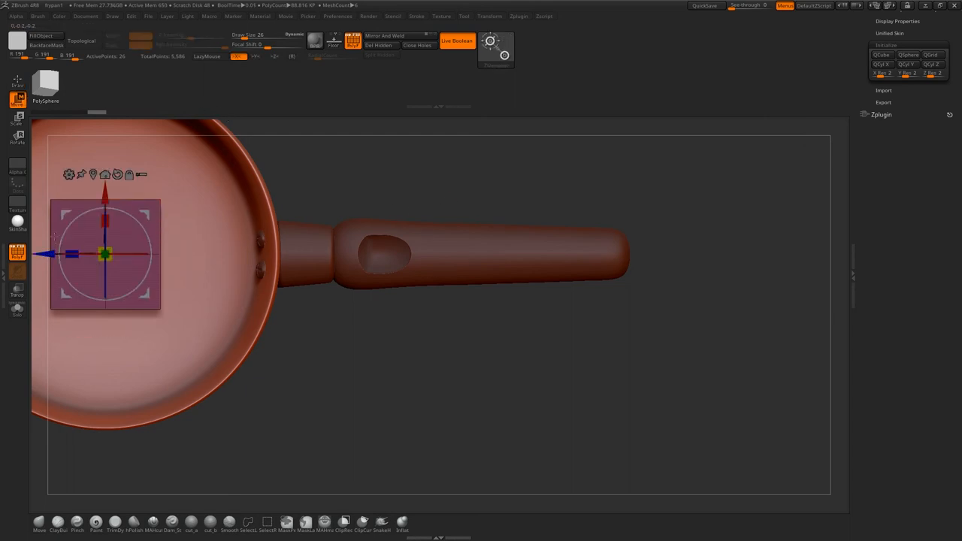
# Move the new QCube subtool into position for the next handle cut.
pyautogui.moveTo(105, 254); pyautogui.dragTo(551, 254)
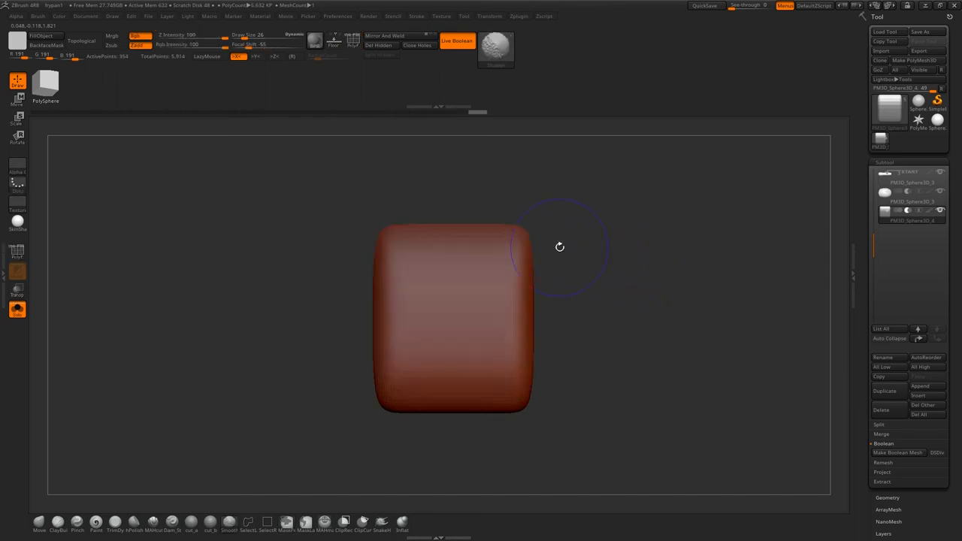
# Put the rounded block under the transform gizmo and bring up the deformer list.
pyautogui.click(13, 103)
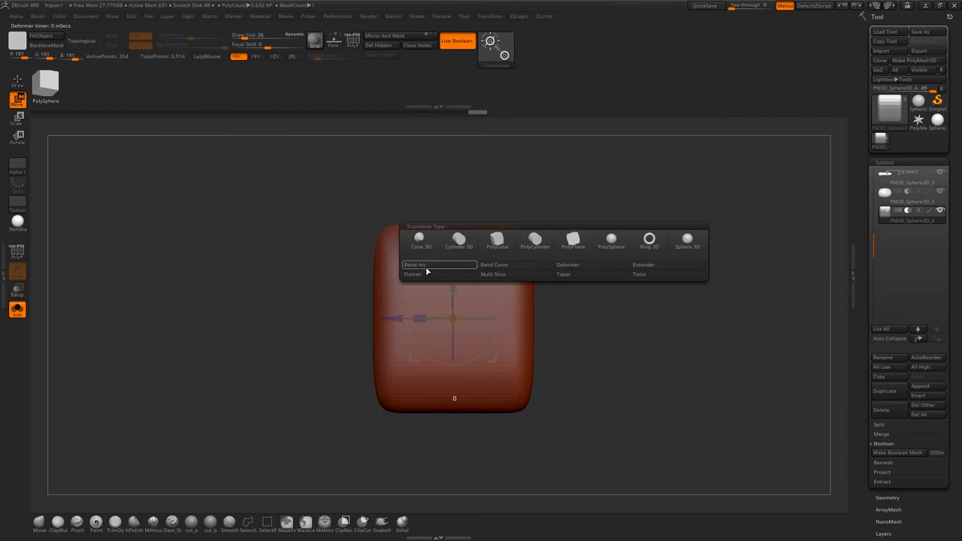
pyautogui.click(418, 265)
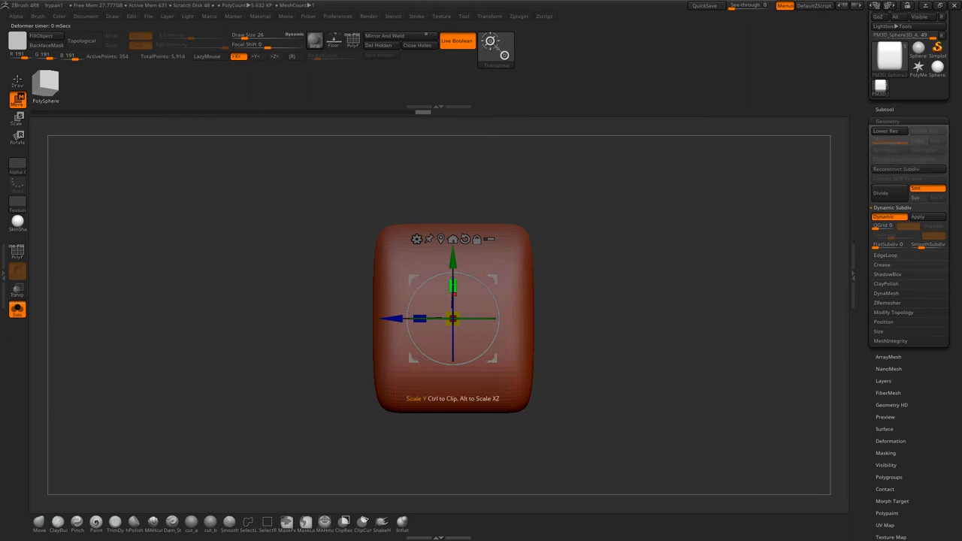
# Apply a Taper deformer to the block and flare its top edge wider.
pyautogui.click(417, 241)
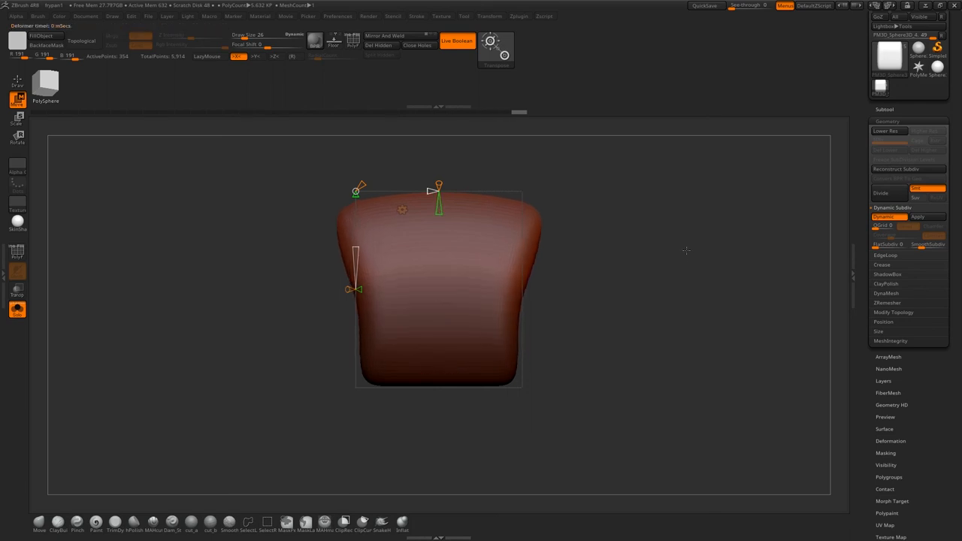
pyautogui.moveTo(439, 188); pyautogui.dragTo(406, 191)
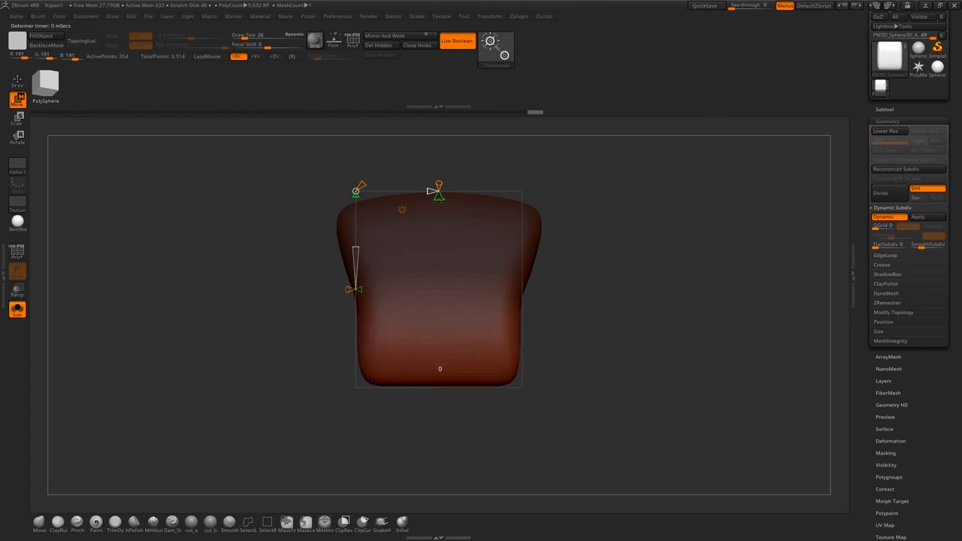
pyautogui.moveTo(438, 190); pyautogui.dragTo(440, 164)
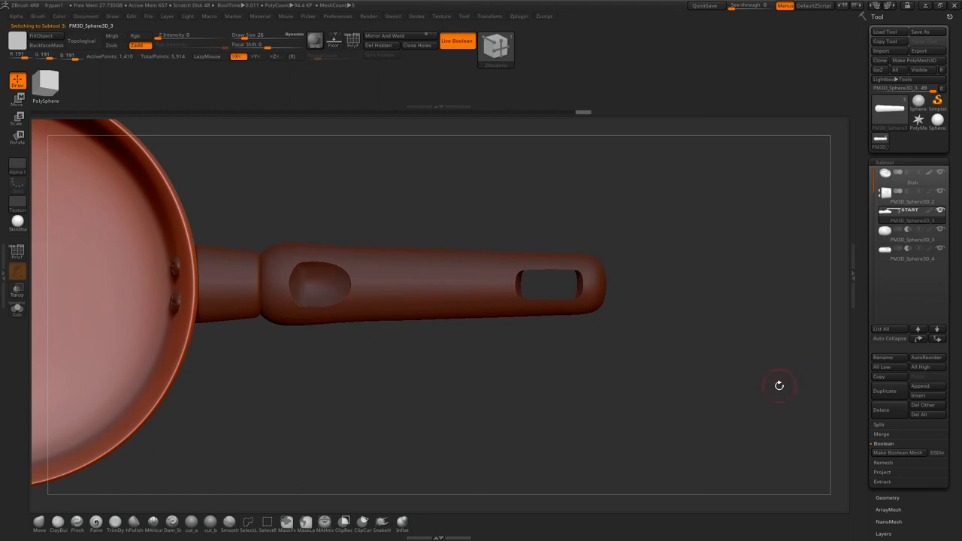
pyautogui.moveTo(899, 452)
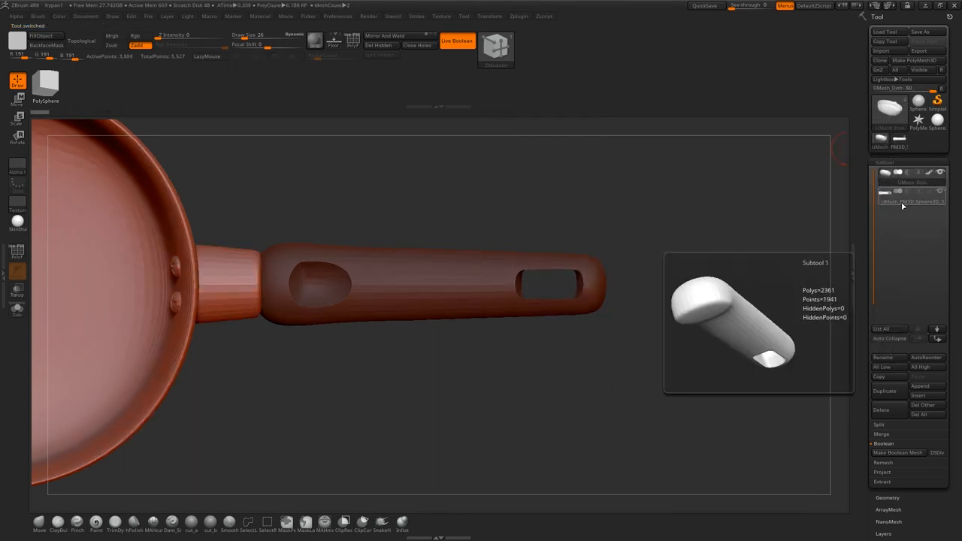
# Select the booleaned handle result and delete the Dish pan piece from it.
pyautogui.click(908, 203)
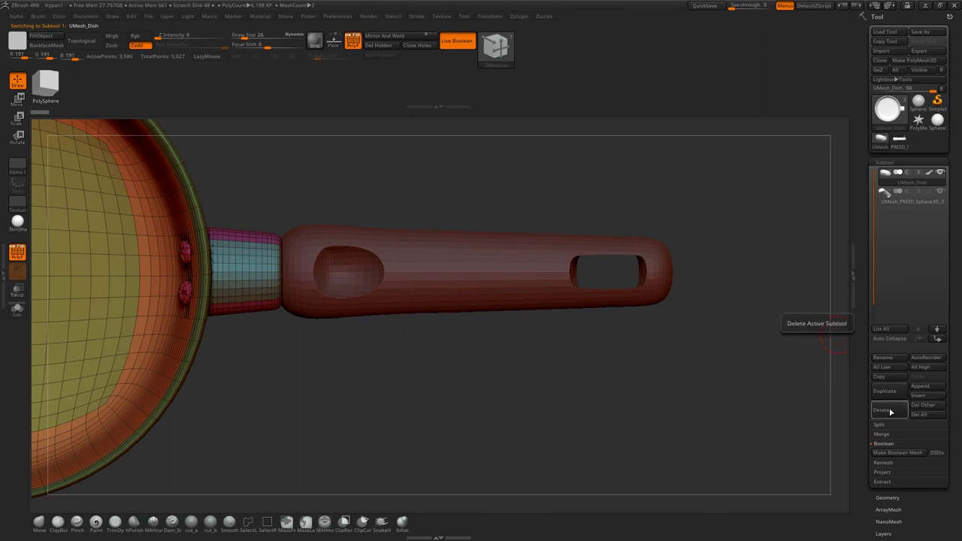
pyautogui.click(883, 410)
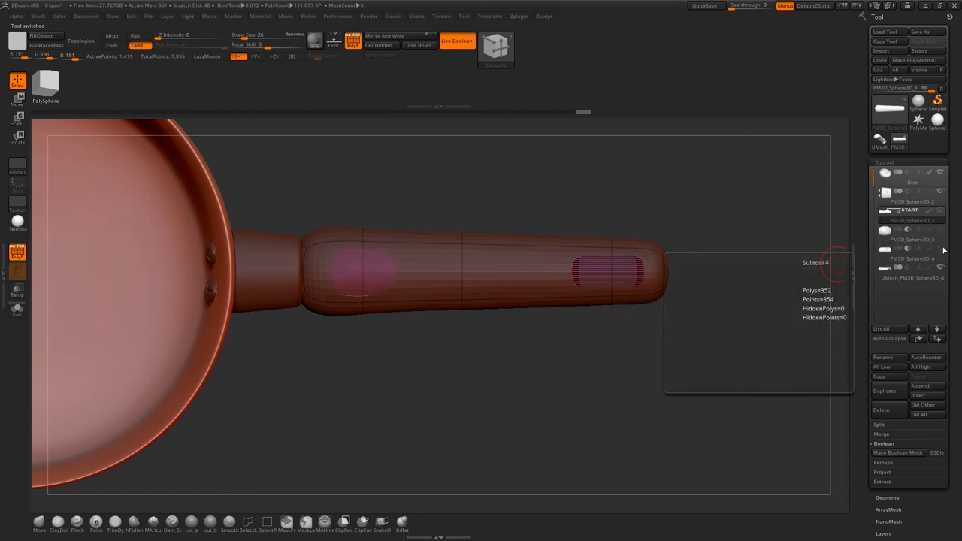
# DynaMesh the booleaned handle and soften the thumb-recess rim with the Smooth brush.
pyautogui.click(912, 269)
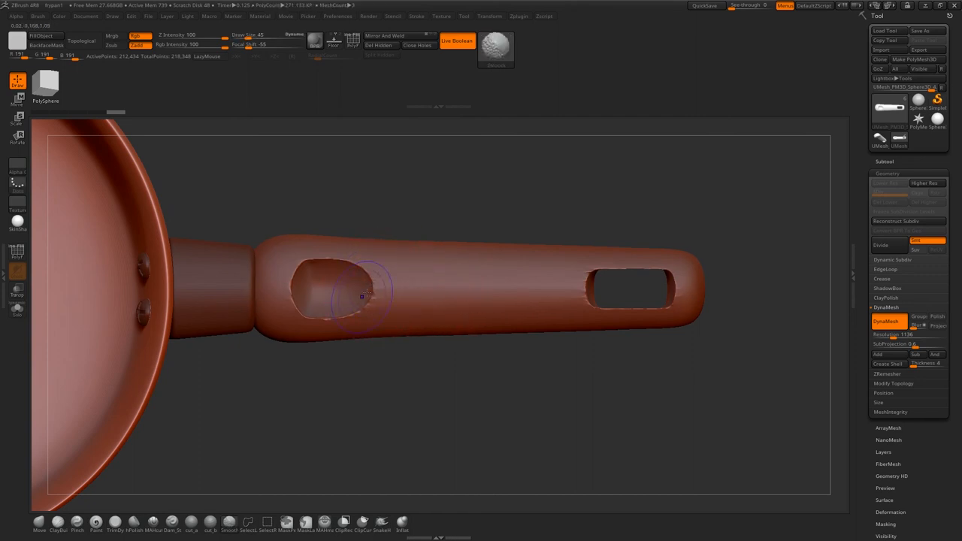
pyautogui.moveTo(368, 293); pyautogui.dragTo(506, 389)
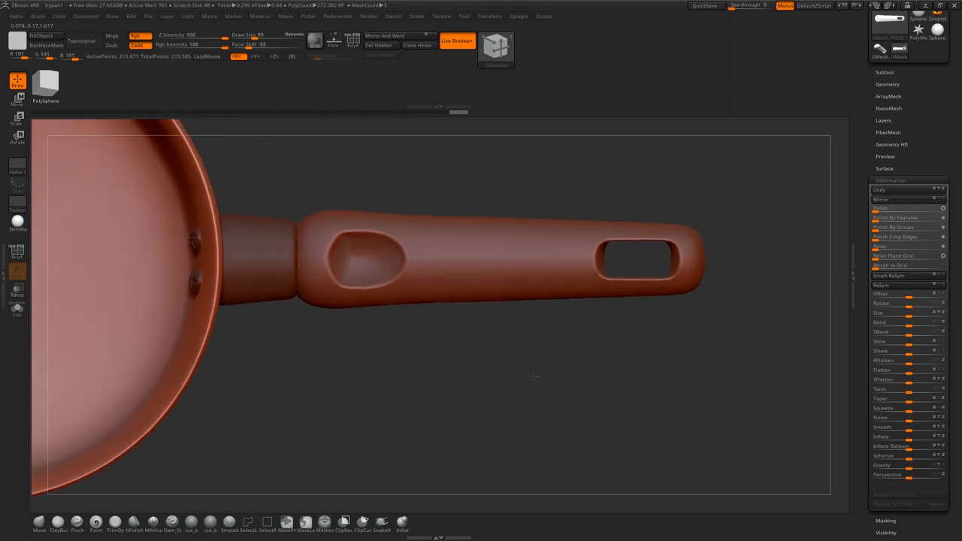
# Smooth a patch of the handle and apply Polish Crisp Edges to it.
pyautogui.moveTo(534, 376); pyautogui.dragTo(526, 395)
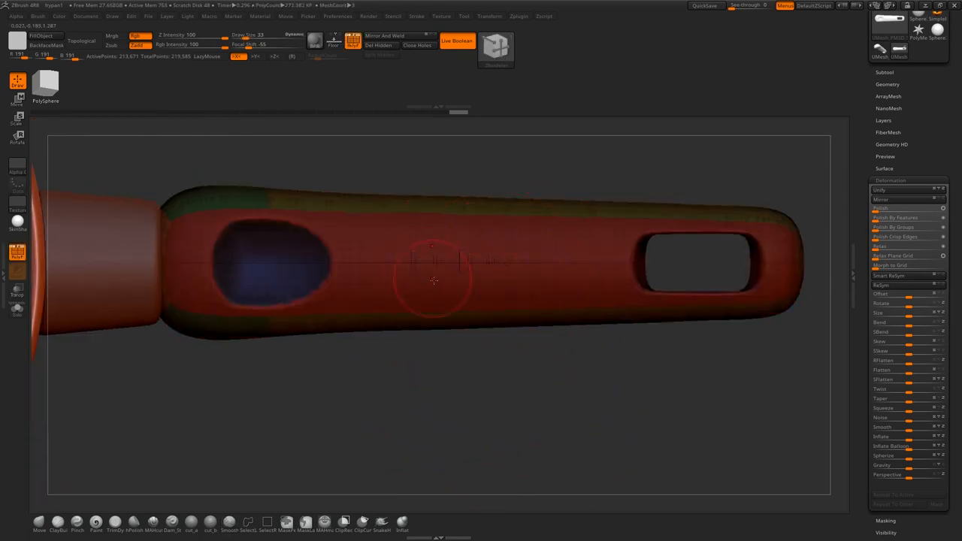
pyautogui.moveTo(433, 282); pyautogui.dragTo(455, 349)
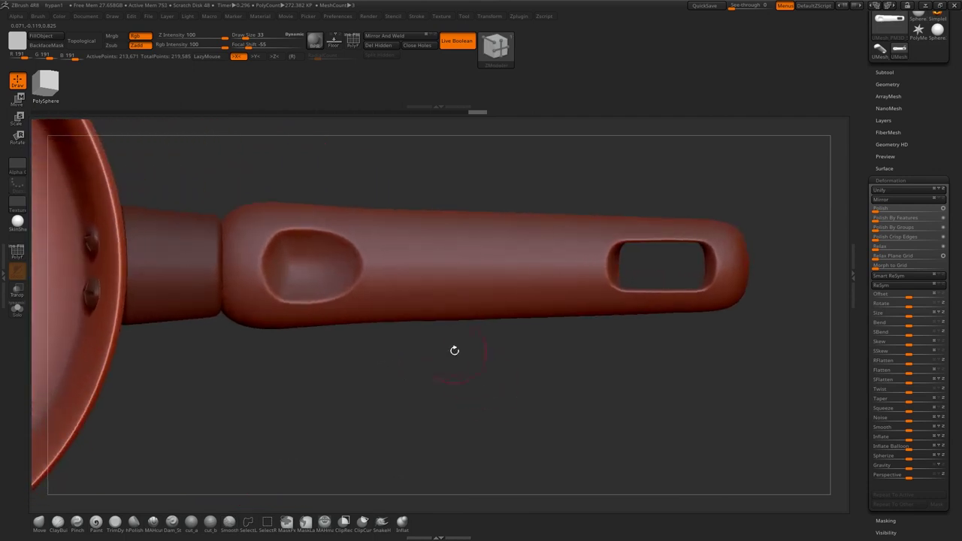
pyautogui.moveTo(455, 350); pyautogui.dragTo(437, 395)
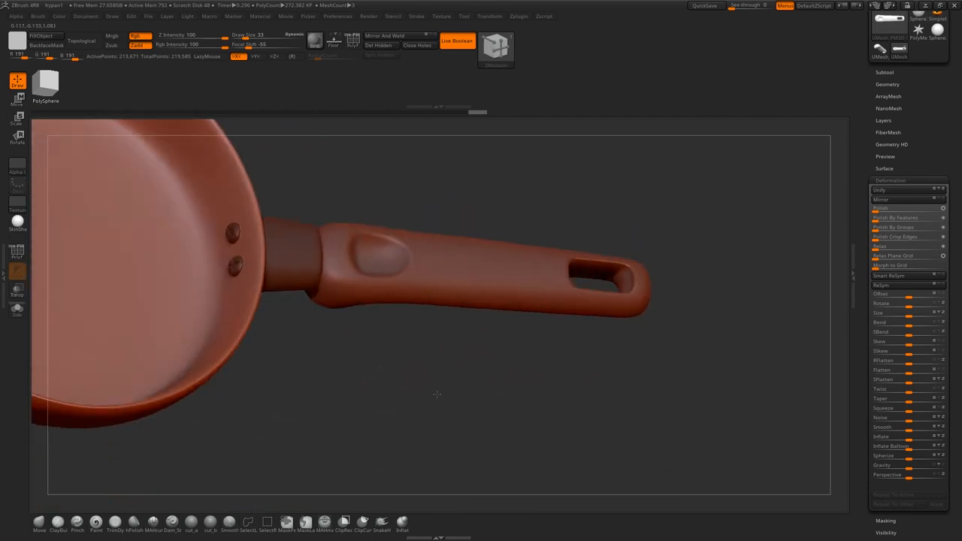
pyautogui.click(894, 237)
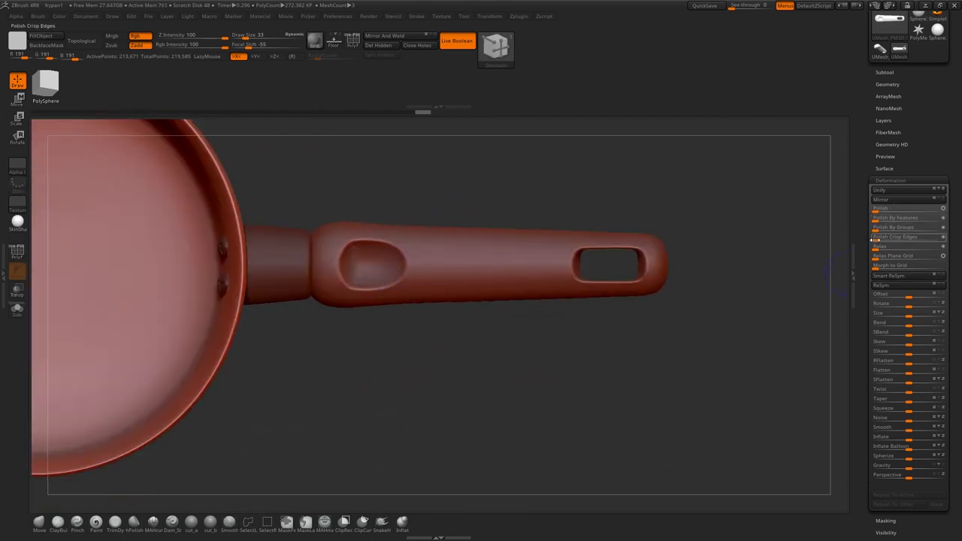
pyautogui.click(894, 237)
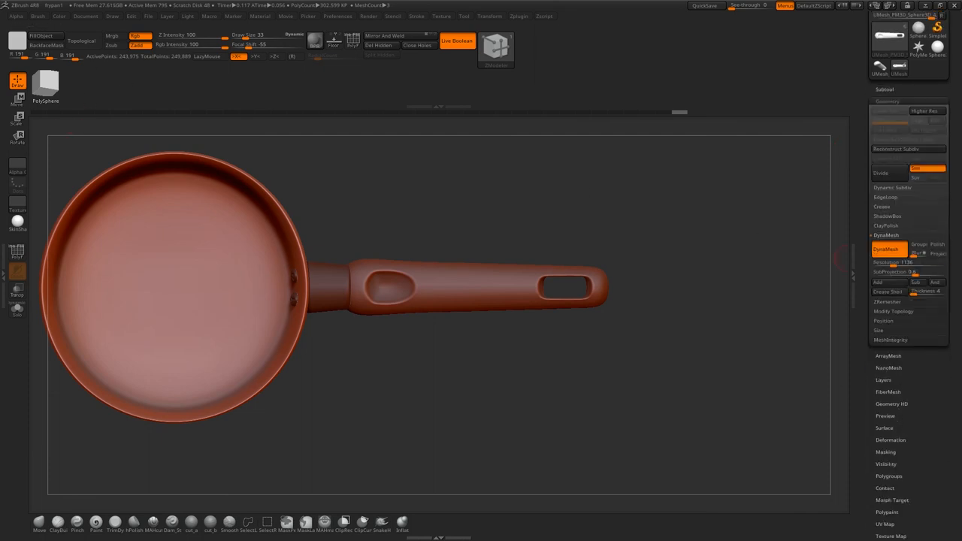
# Run ZRemesher on the handle for a lighter, evenly spaced quad mesh.
pyautogui.click(885, 235)
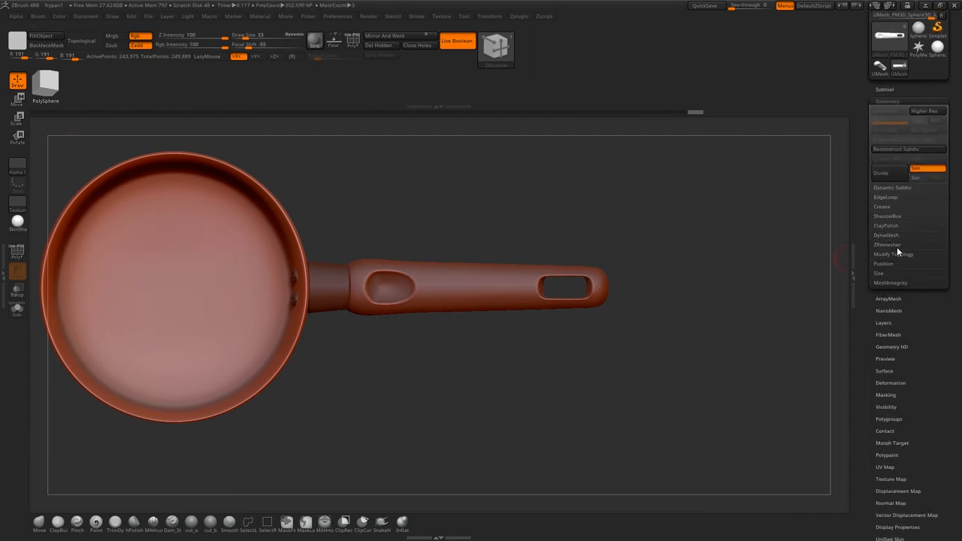
pyautogui.click(884, 244)
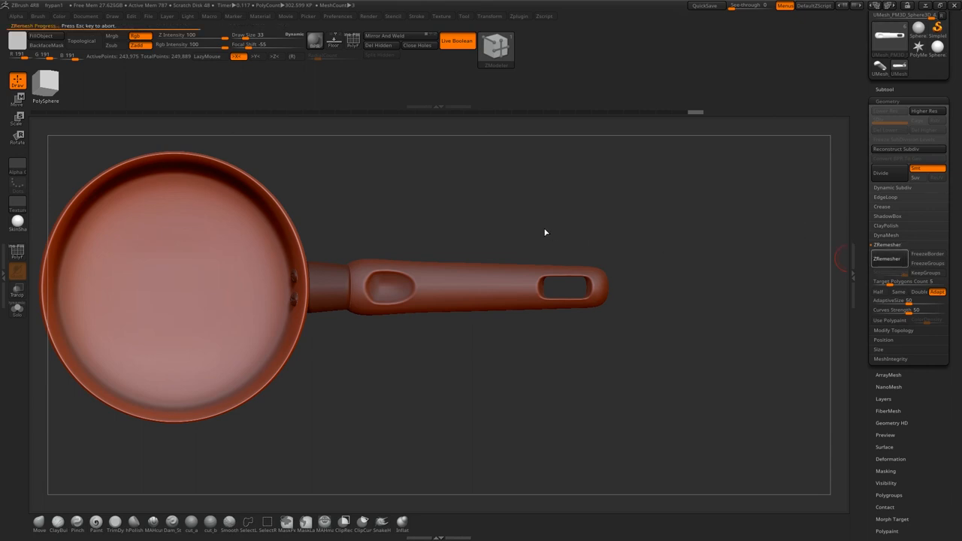
pyautogui.click(887, 258)
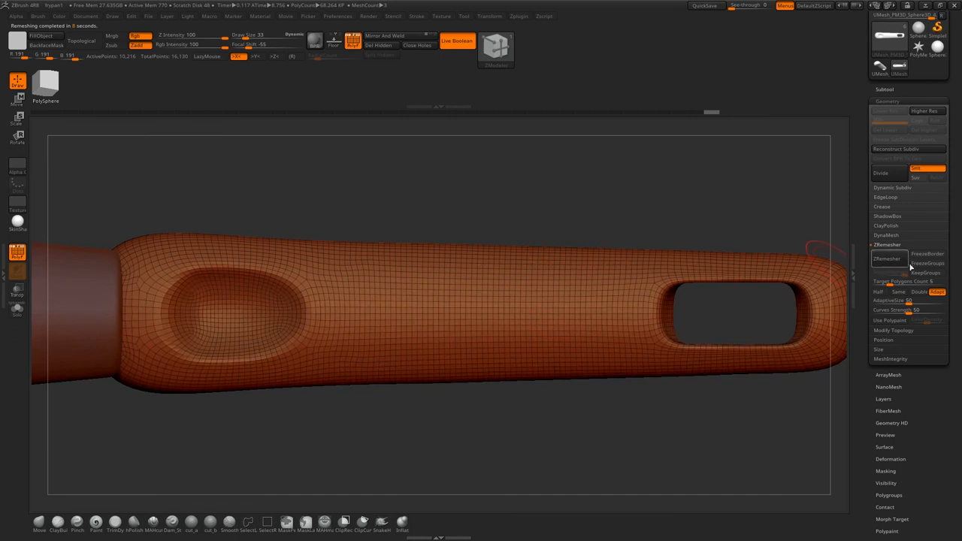
pyautogui.click(888, 258)
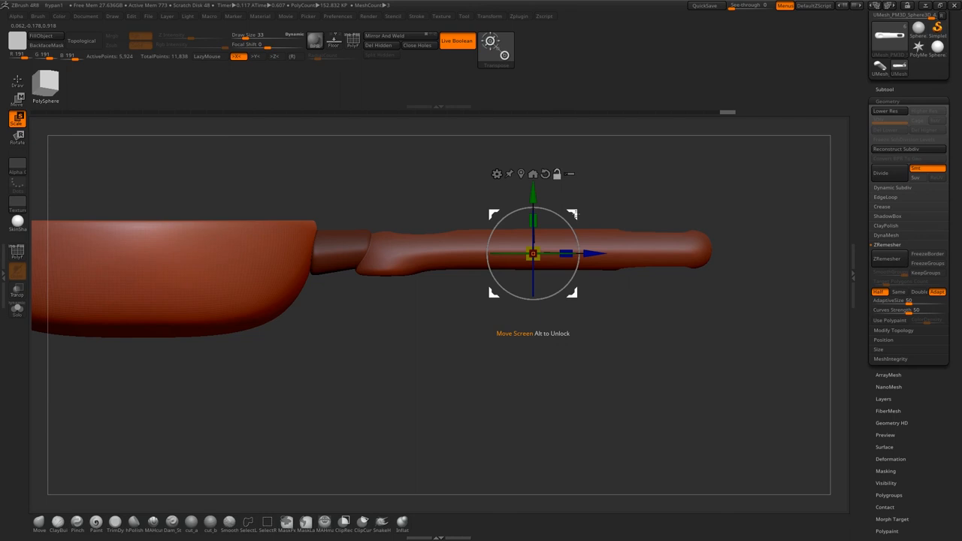
pyautogui.moveTo(532, 253); pyautogui.dragTo(376, 247)
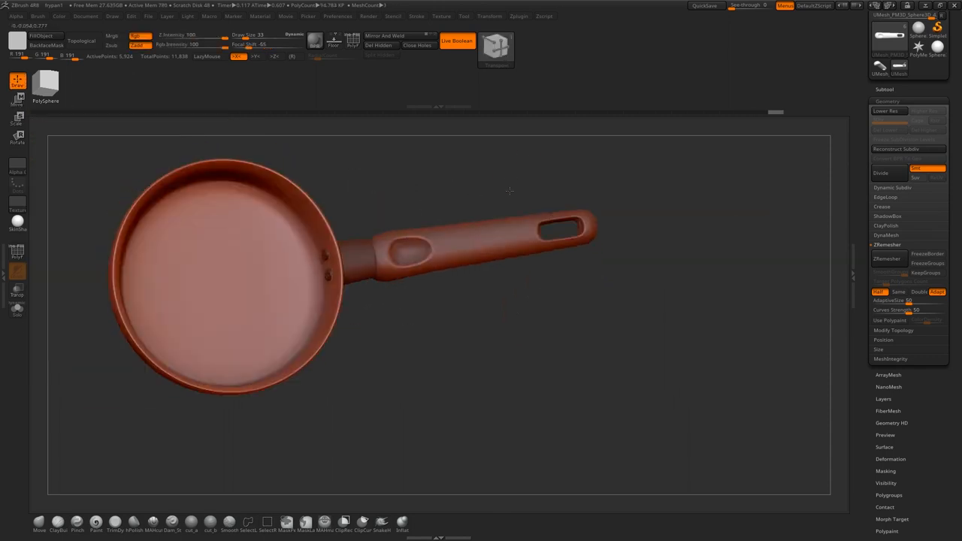
pyautogui.moveTo(510, 191); pyautogui.dragTo(654, 377)
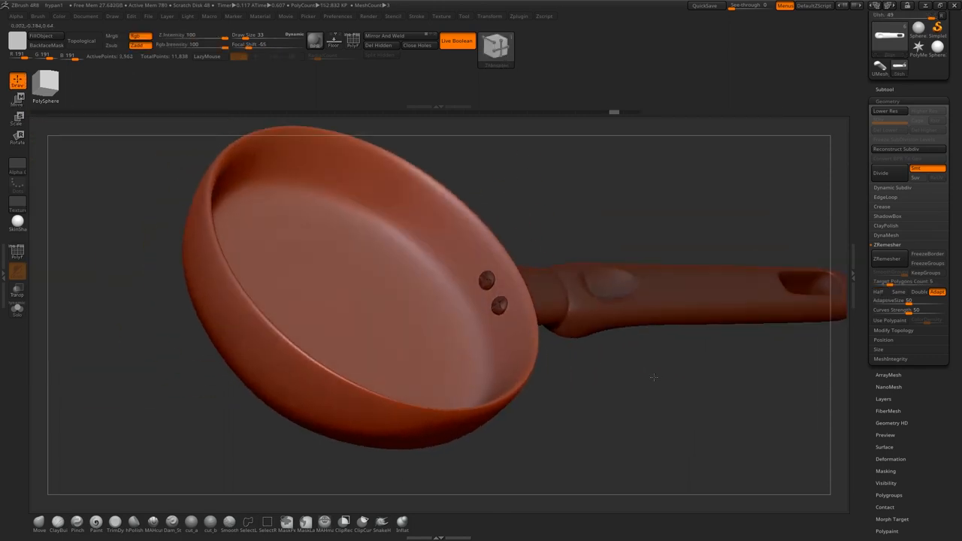
pyautogui.moveTo(654, 378); pyautogui.dragTo(578, 403)
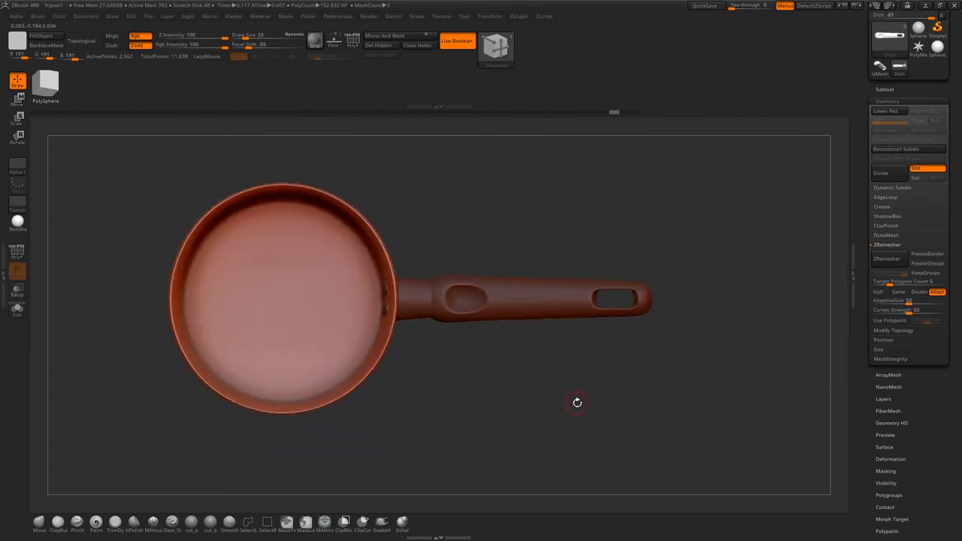
pyautogui.moveTo(577, 403); pyautogui.dragTo(558, 380)
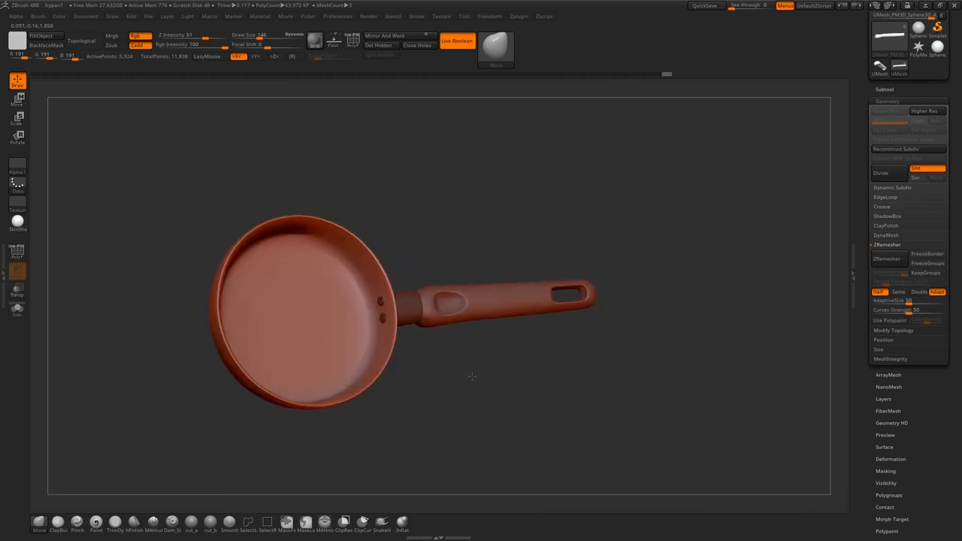
pyautogui.moveTo(473, 376); pyautogui.dragTo(533, 357)
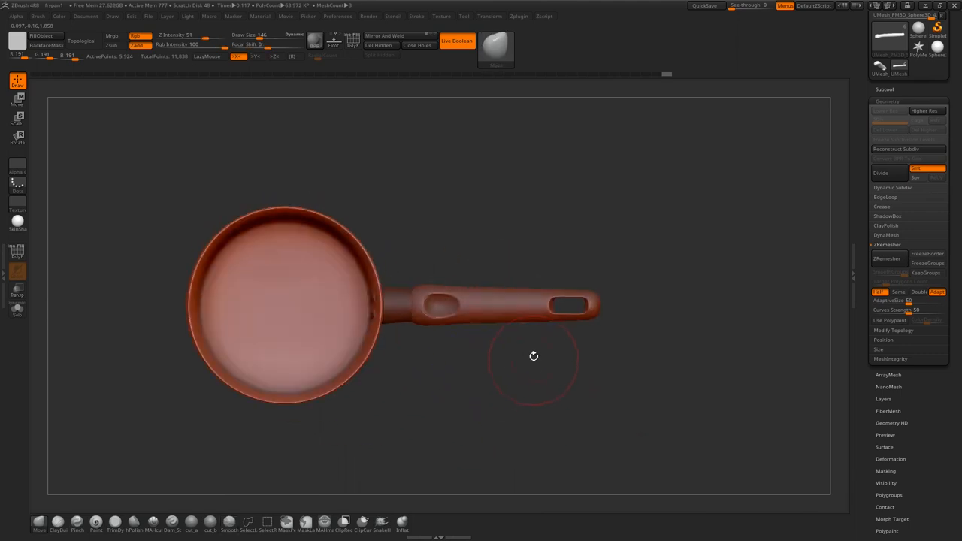